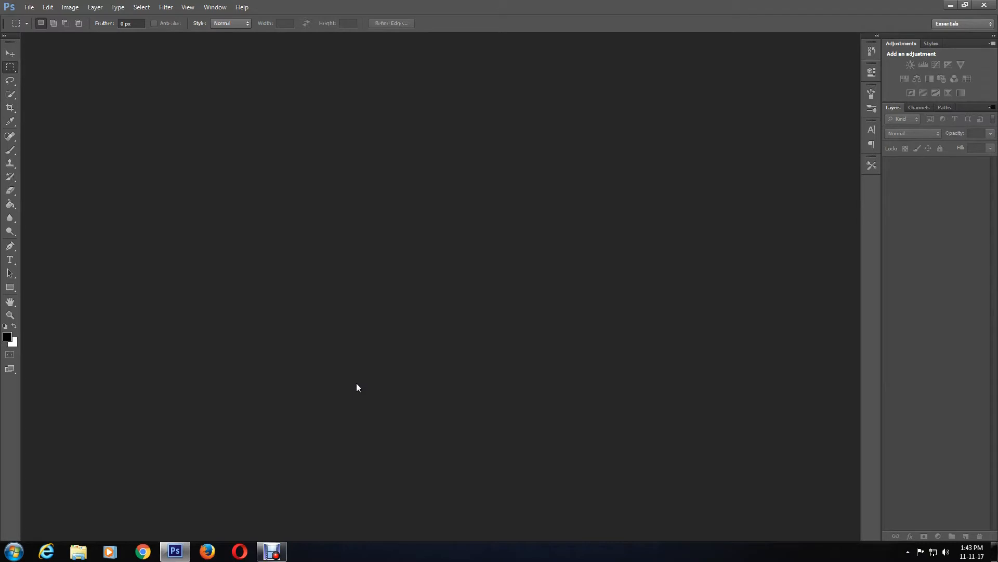
{"action": "mouse_move", "coordinate": [318, 337]}
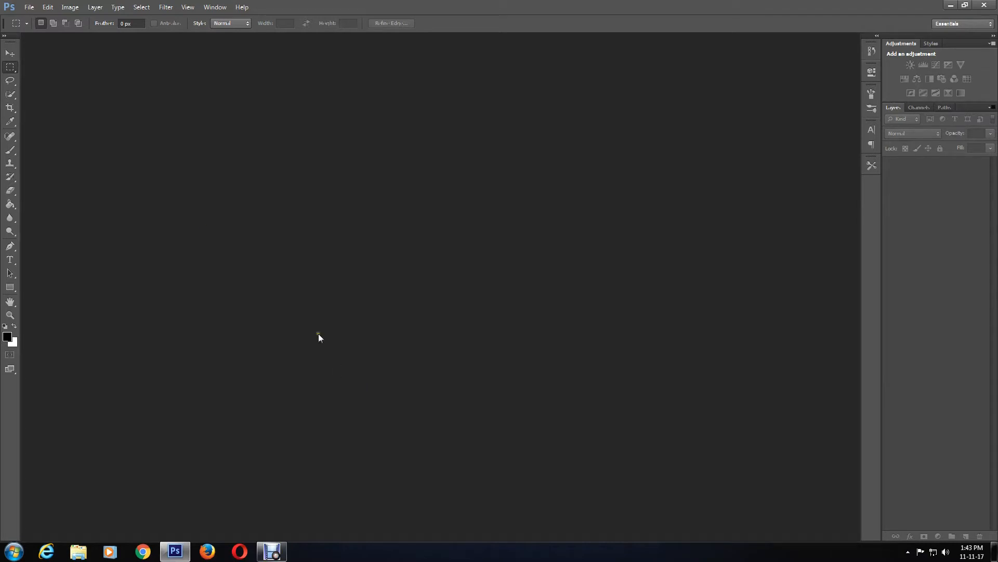
Open the wood texture image from the Photos folder as the collage background.
{"action": "left_click", "coordinate": [29, 6]}
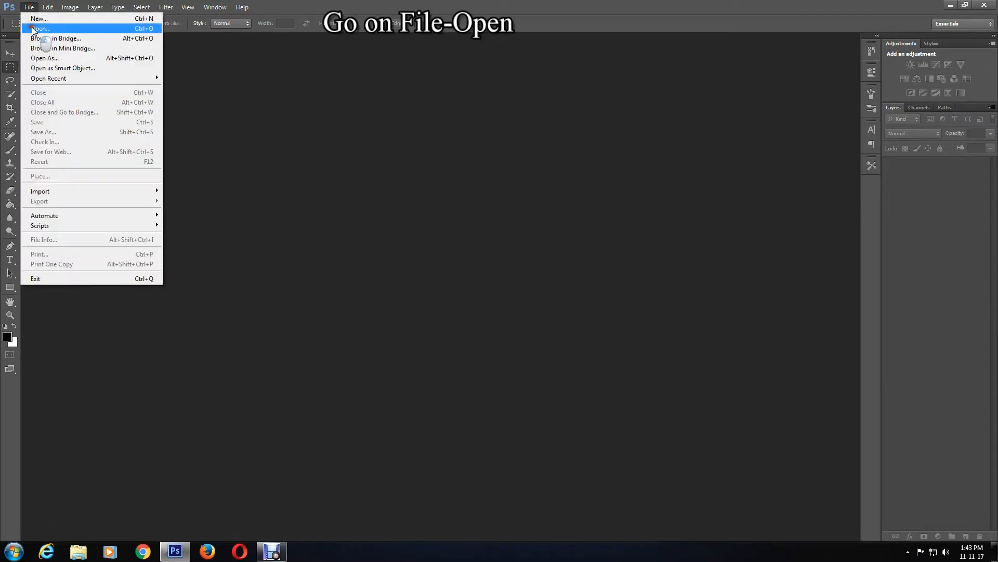
{"action": "left_click", "coordinate": [40, 28]}
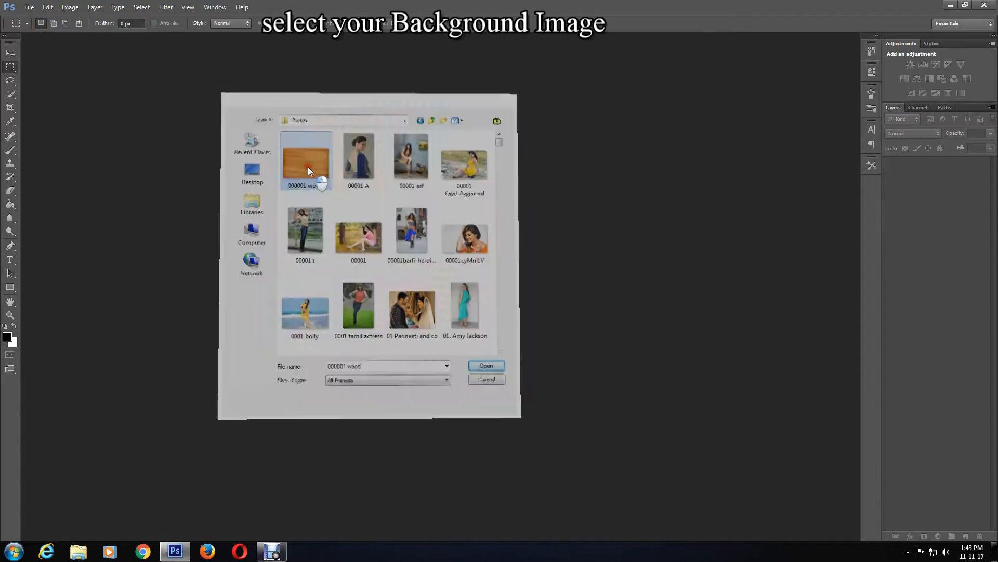
{"action": "left_click", "coordinate": [486, 365]}
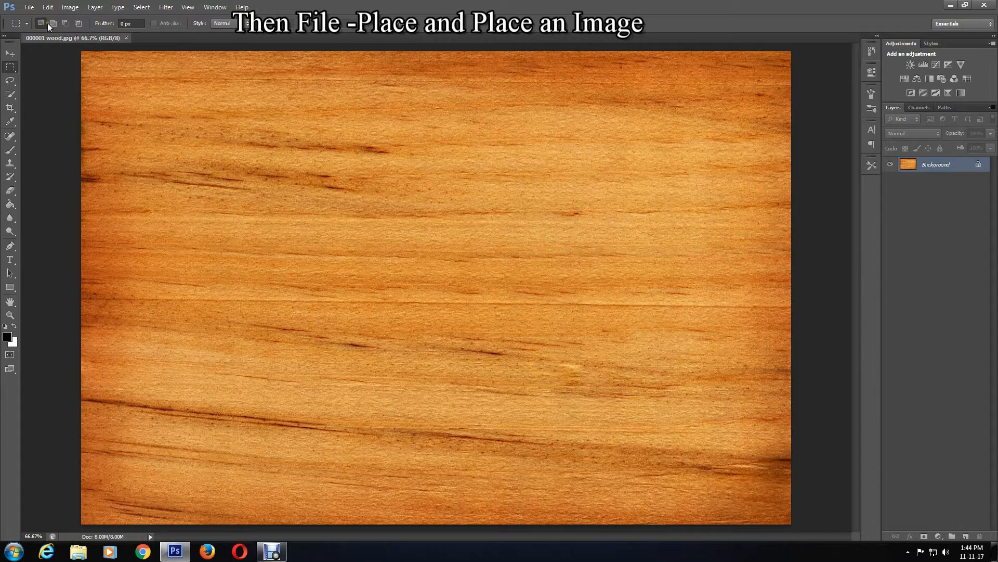
Place the portrait photo, shrink it and commit it near the top-left corner.
{"action": "left_click", "coordinate": [29, 6]}
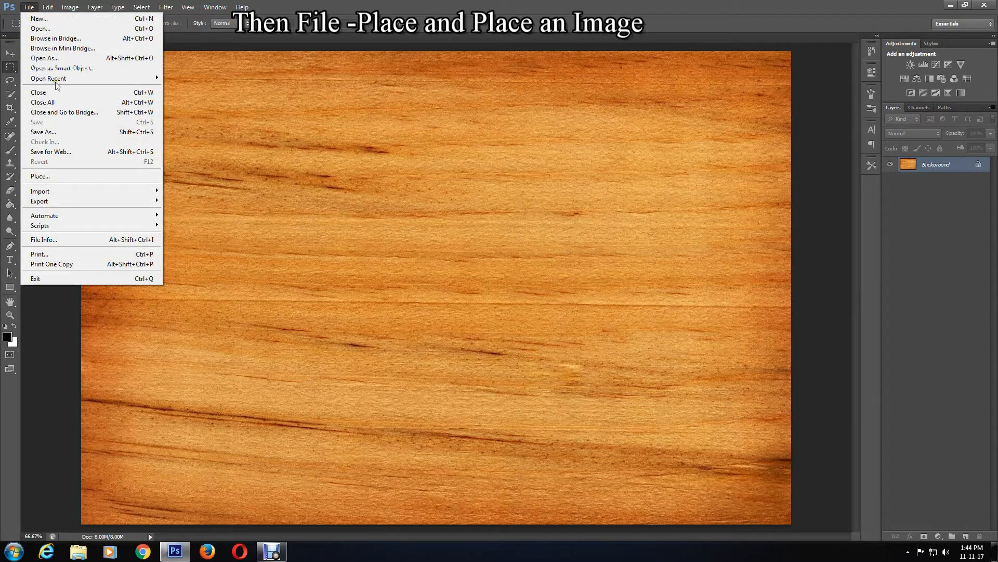
{"action": "mouse_move", "coordinate": [59, 176]}
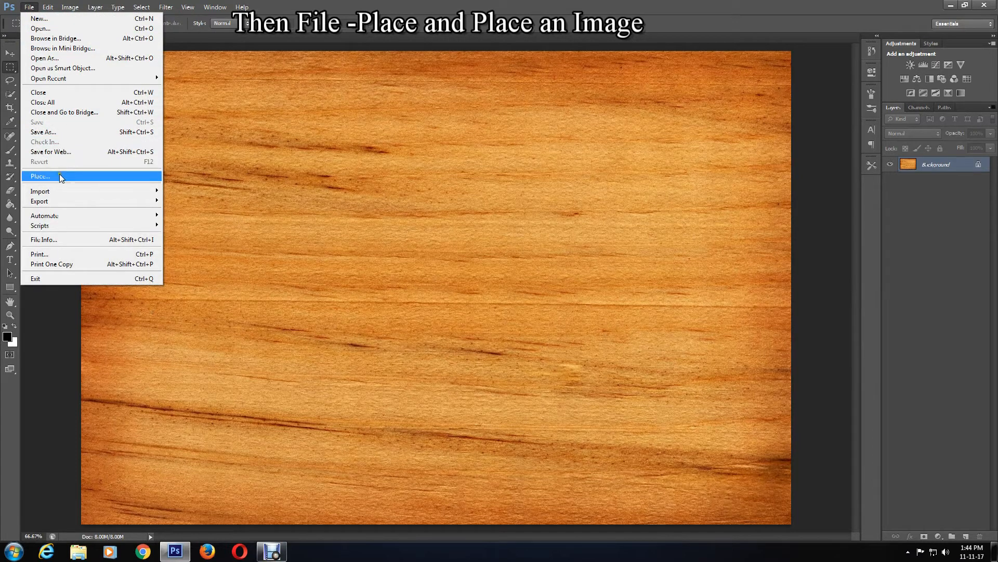
{"action": "left_click", "coordinate": [40, 177]}
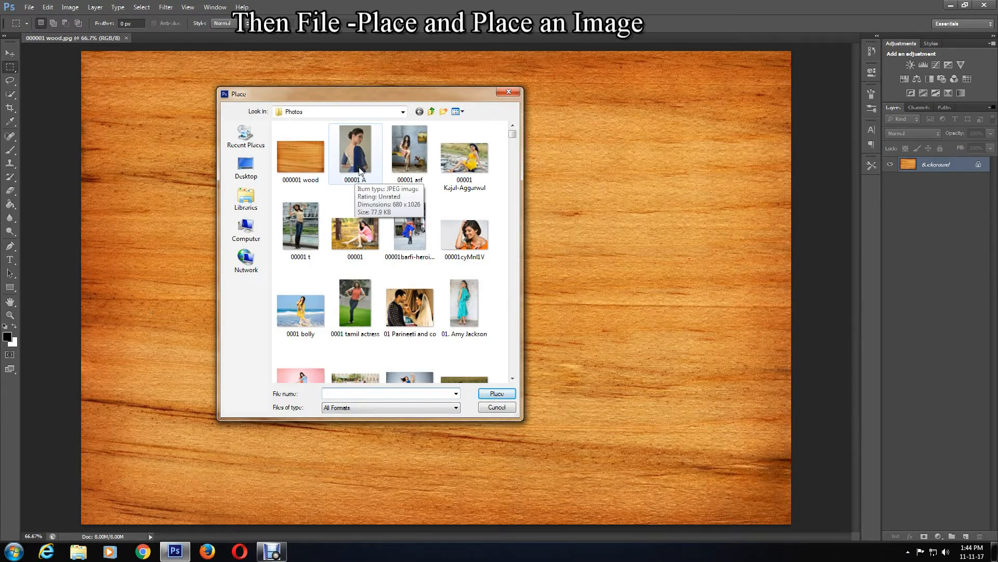
{"action": "left_click", "coordinate": [496, 393]}
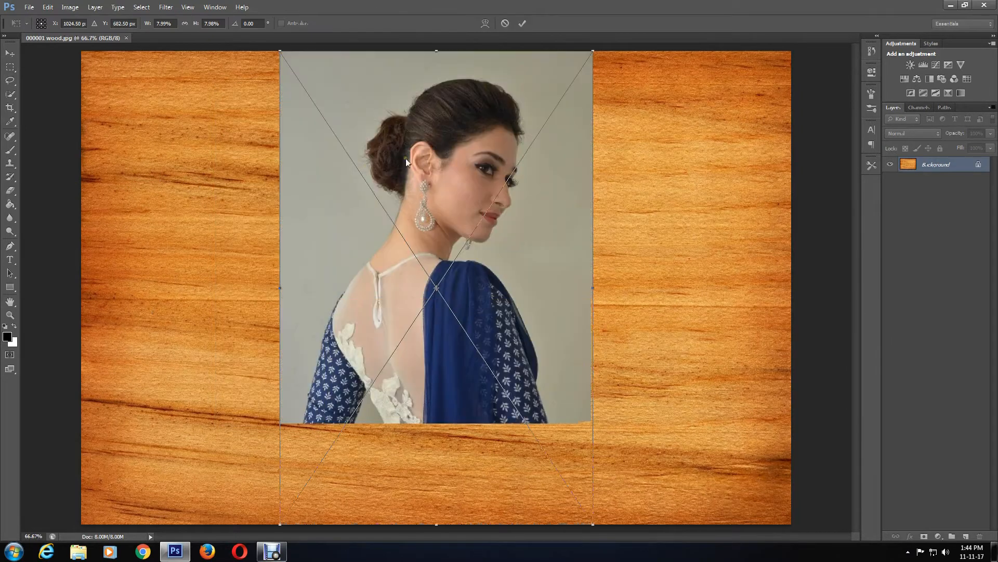
{"action": "left_click_drag", "start_coordinate": [592, 51], "coordinate": [480, 241]}
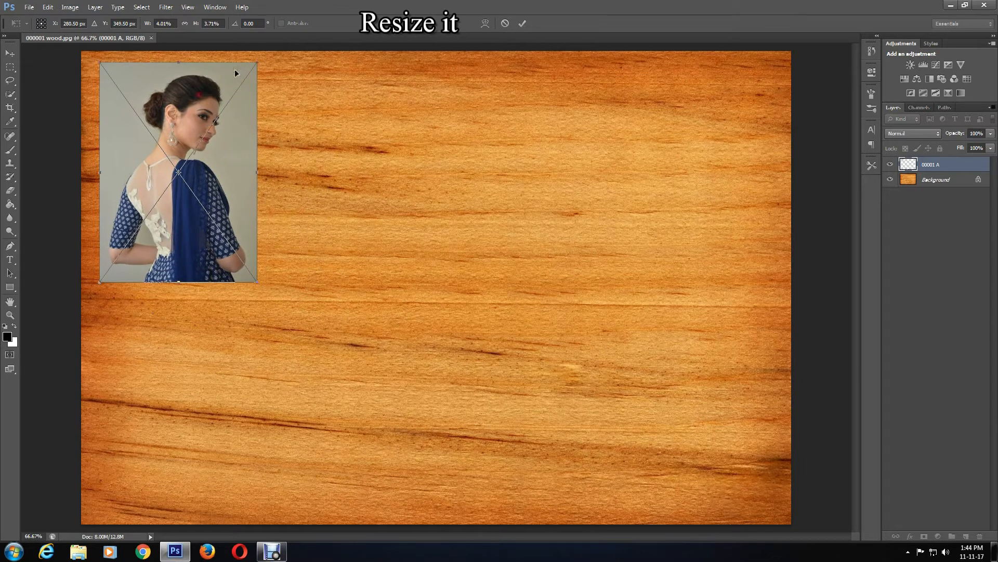
{"action": "left_click_drag", "start_coordinate": [256, 280], "coordinate": [278, 294]}
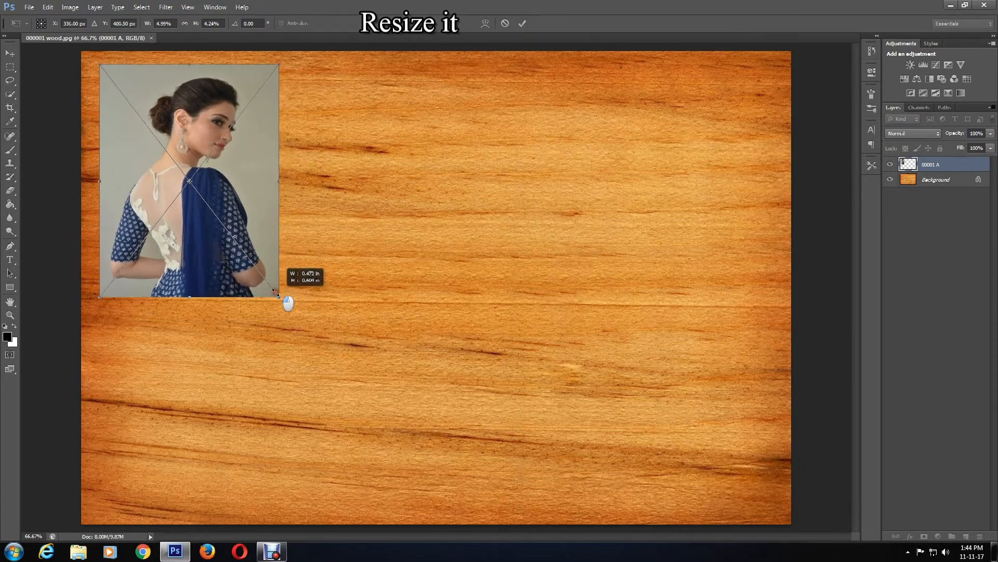
{"action": "left_click_drag", "start_coordinate": [277, 294], "coordinate": [261, 290]}
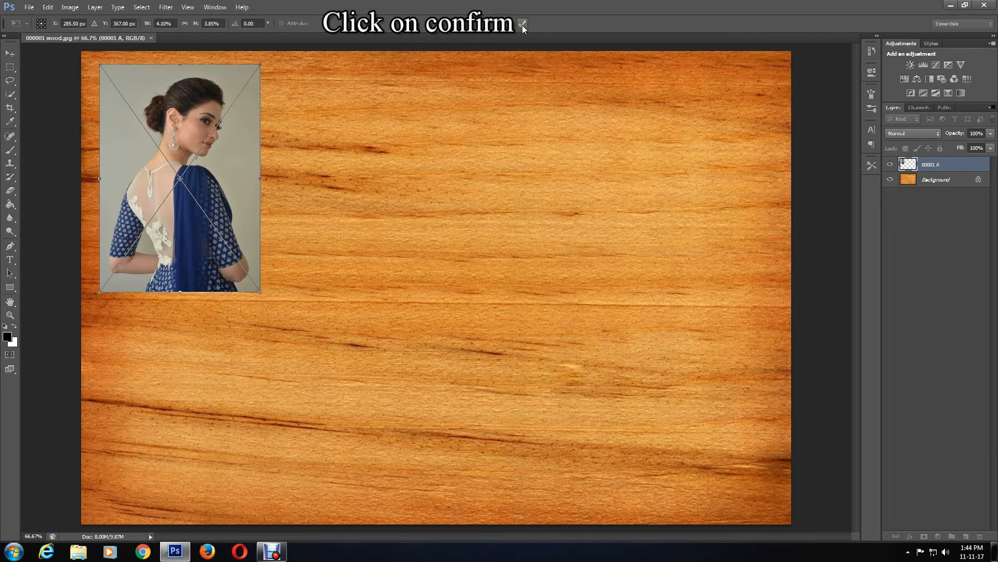
{"action": "left_click", "coordinate": [522, 23]}
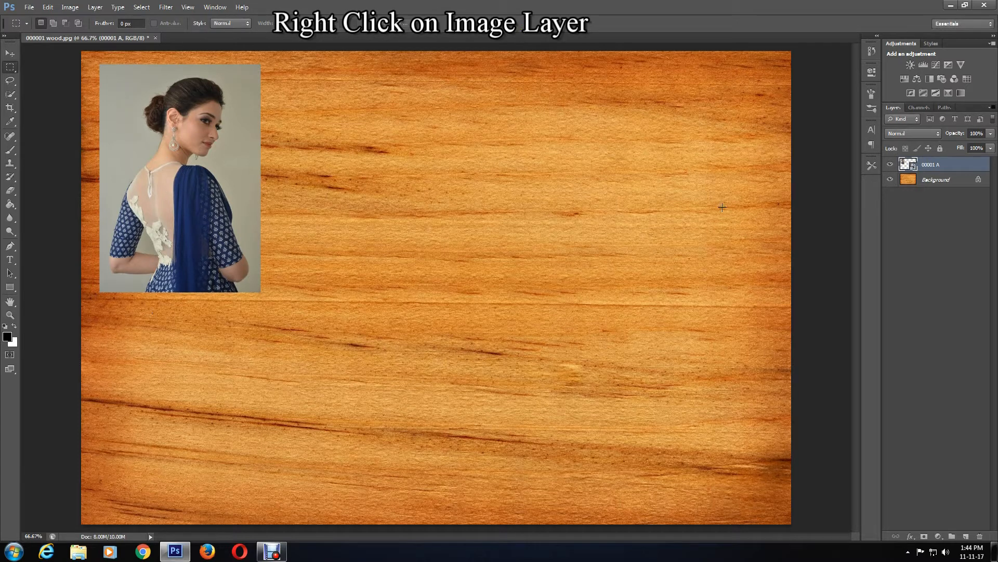
Enable Drop Shadow on the portrait layer with distance 20, spread 7 and size 27.
{"action": "right_click", "coordinate": [930, 164]}
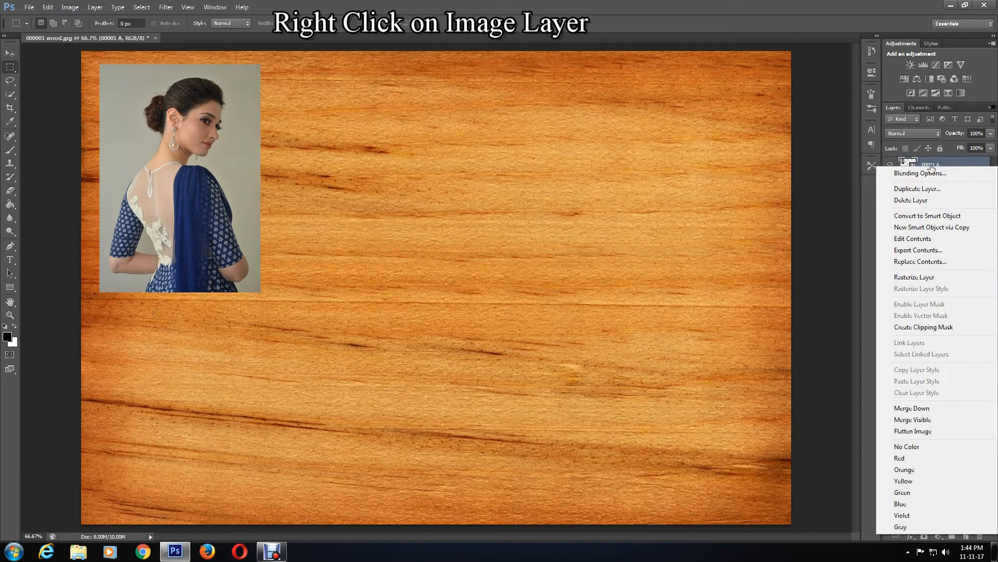
{"action": "left_click", "coordinate": [919, 173]}
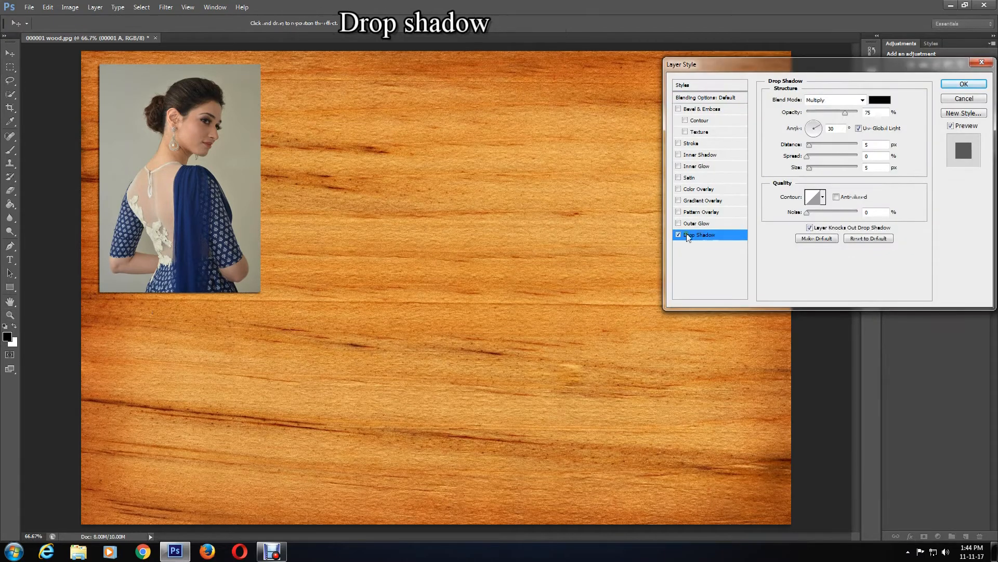
{"action": "mouse_move", "coordinate": [710, 234]}
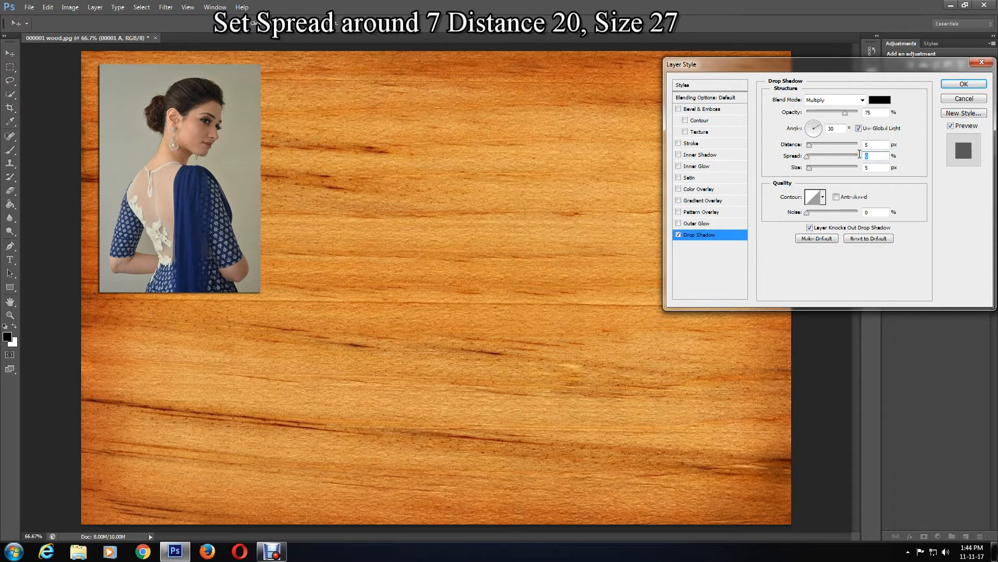
{"action": "type", "text": "7"}
{"action": "left_click", "coordinate": [876, 144]}
{"action": "type", "text": "20"}
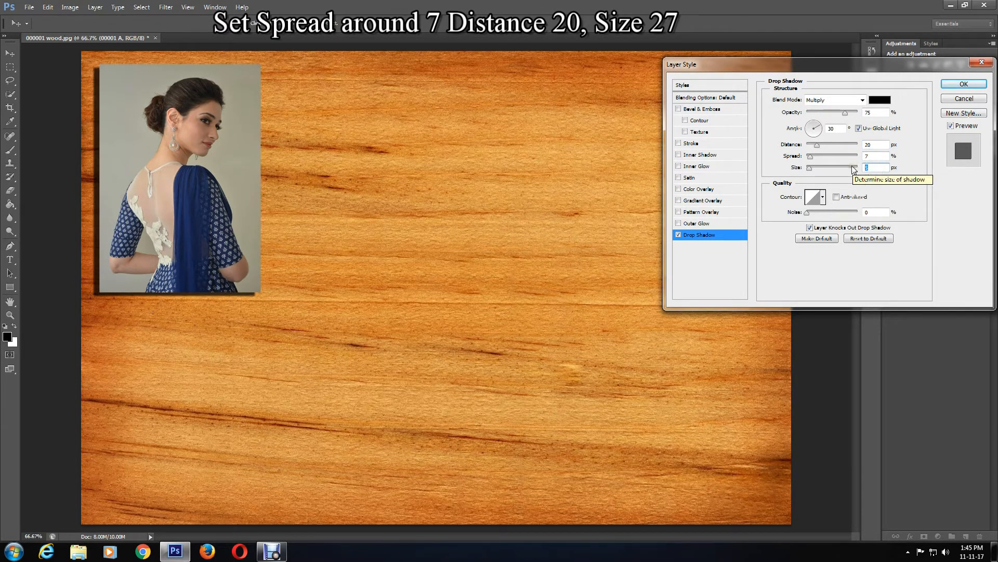
{"action": "type", "text": "27"}
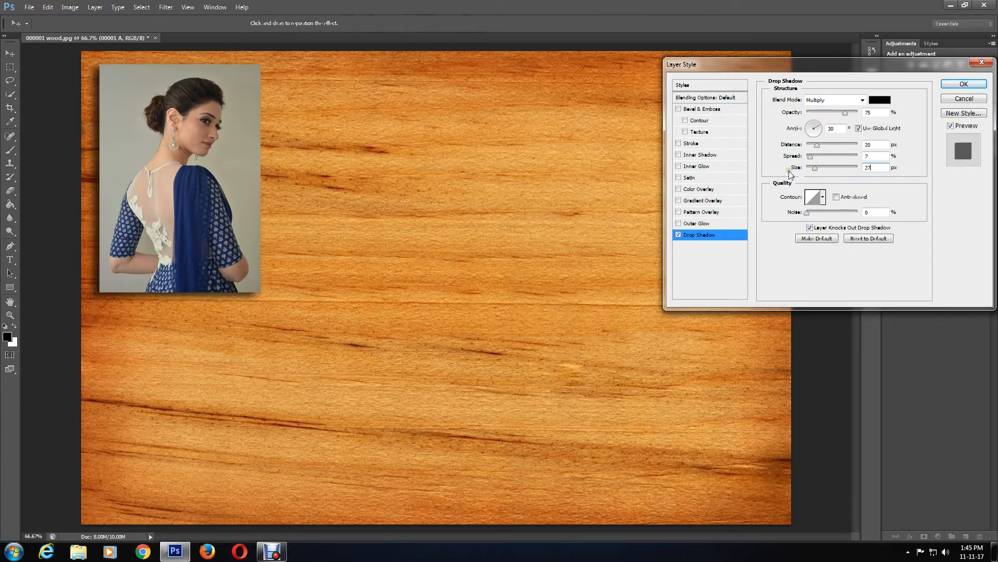
{"action": "mouse_move", "coordinate": [697, 145]}
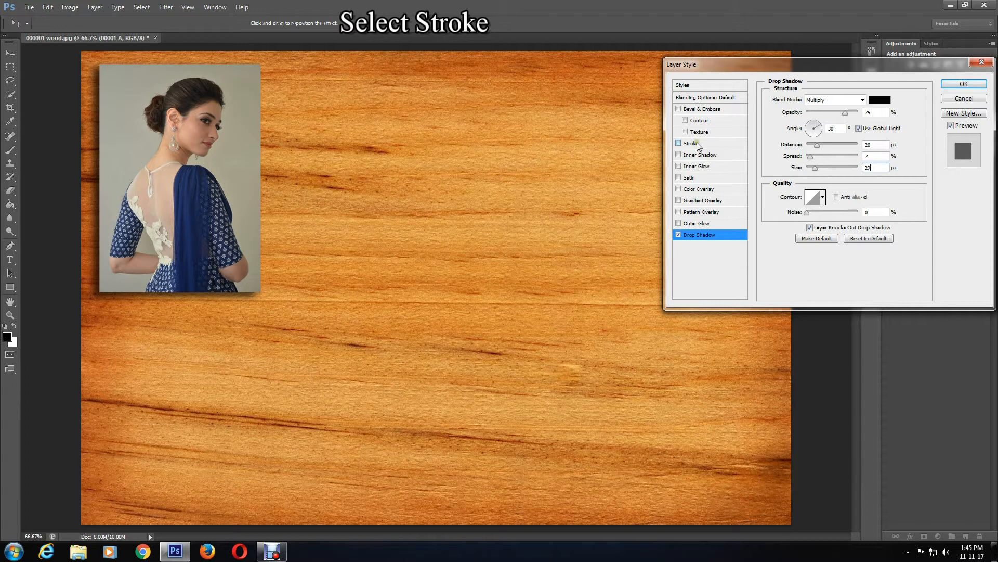
Add an 8 px white stroke to the portrait and apply the layer style.
{"action": "left_click", "coordinate": [691, 142]}
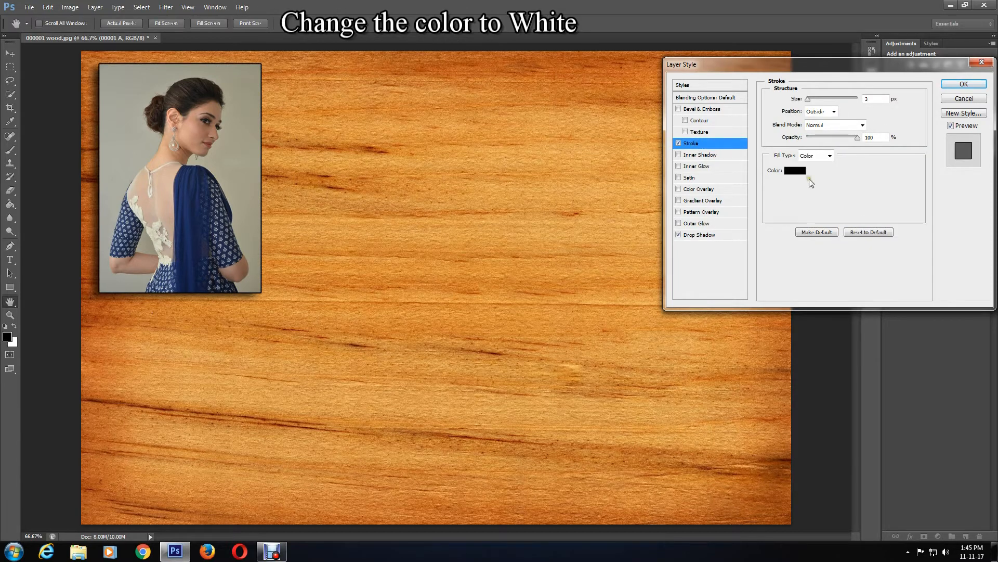
{"action": "left_click", "coordinate": [795, 170]}
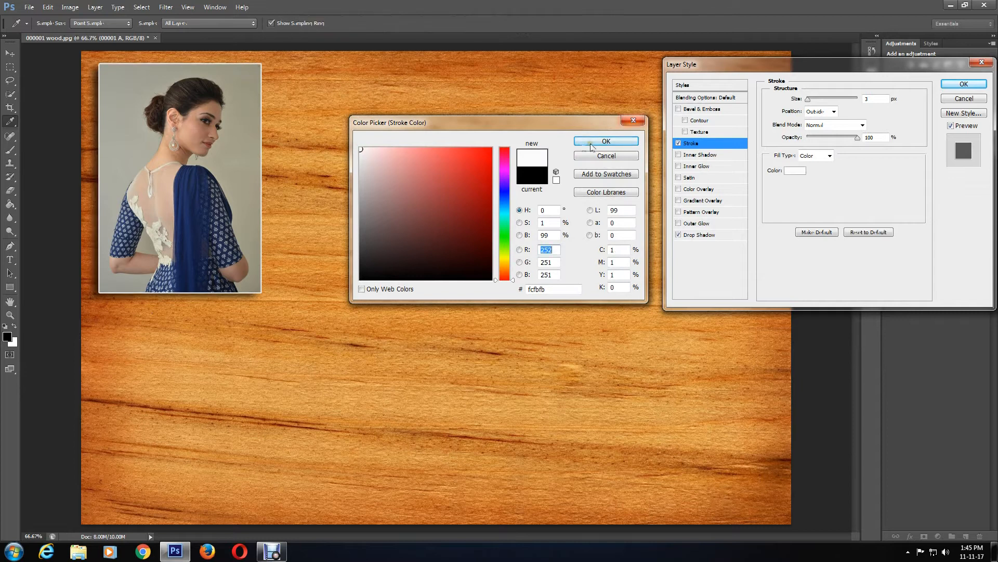
{"action": "left_click", "coordinate": [605, 141]}
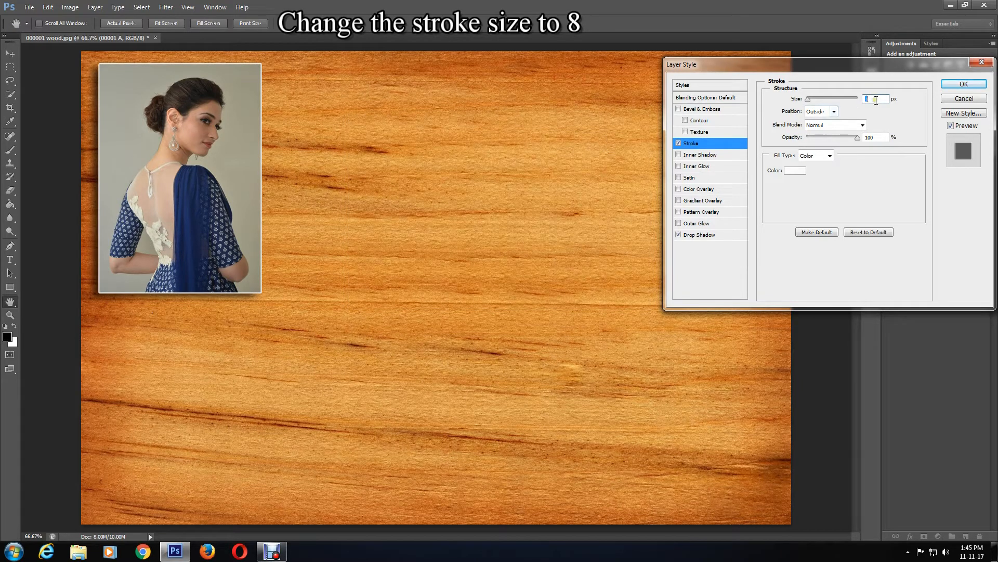
{"action": "type", "text": "8"}
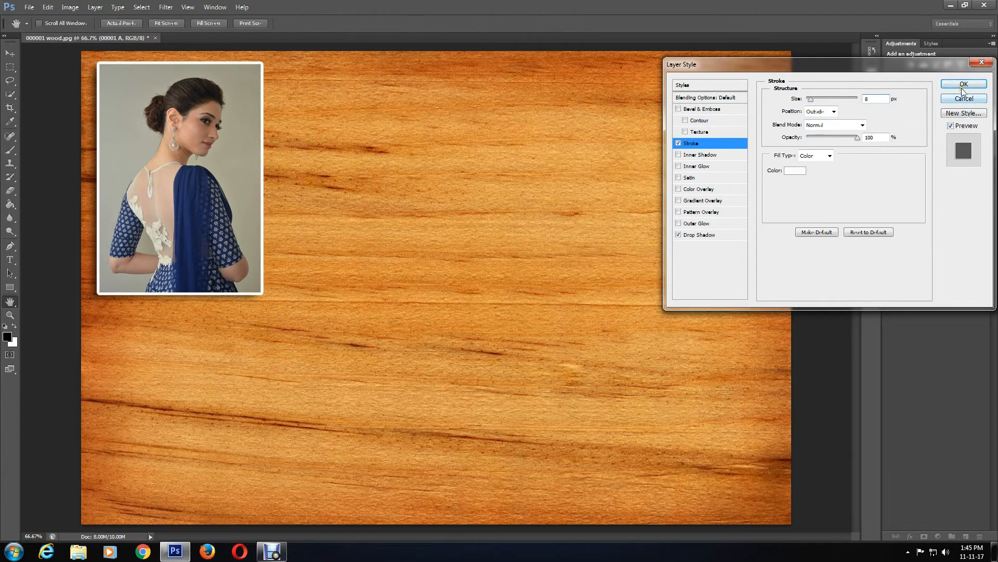
{"action": "left_click", "coordinate": [963, 83]}
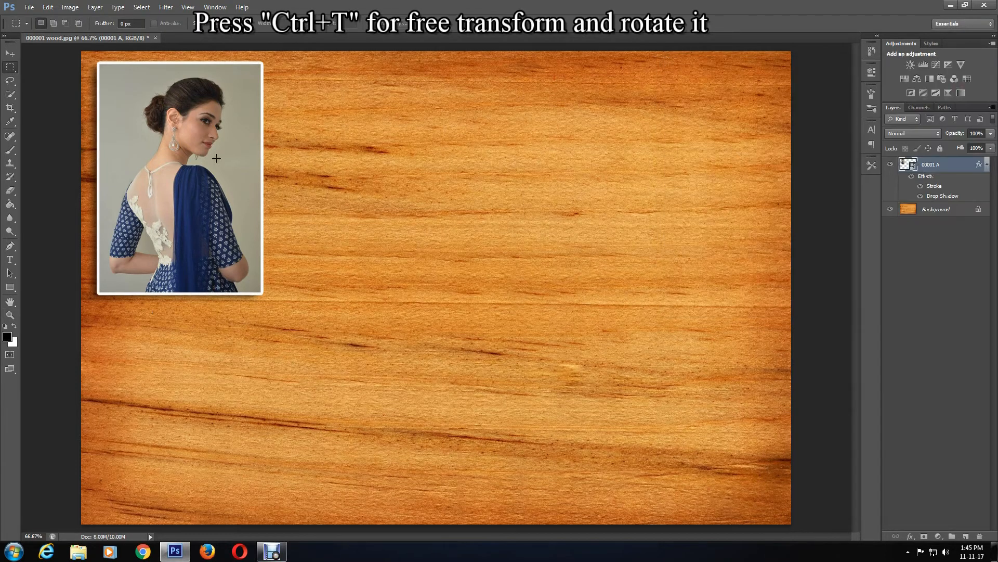
{"action": "mouse_move", "coordinate": [233, 153]}
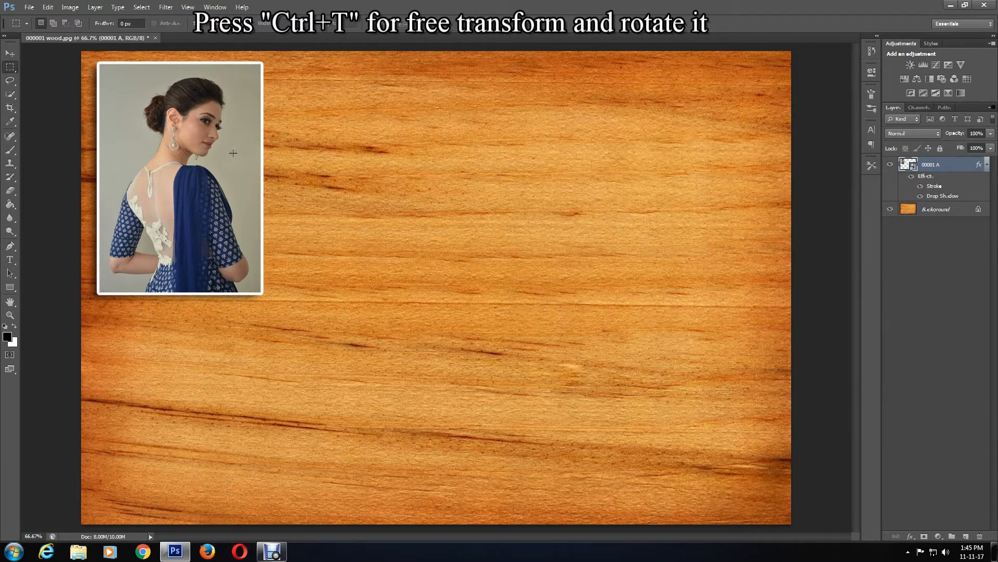
Rotate the portrait to a slight tilt and copy its layer style.
{"action": "key", "text": "ctrl+t"}
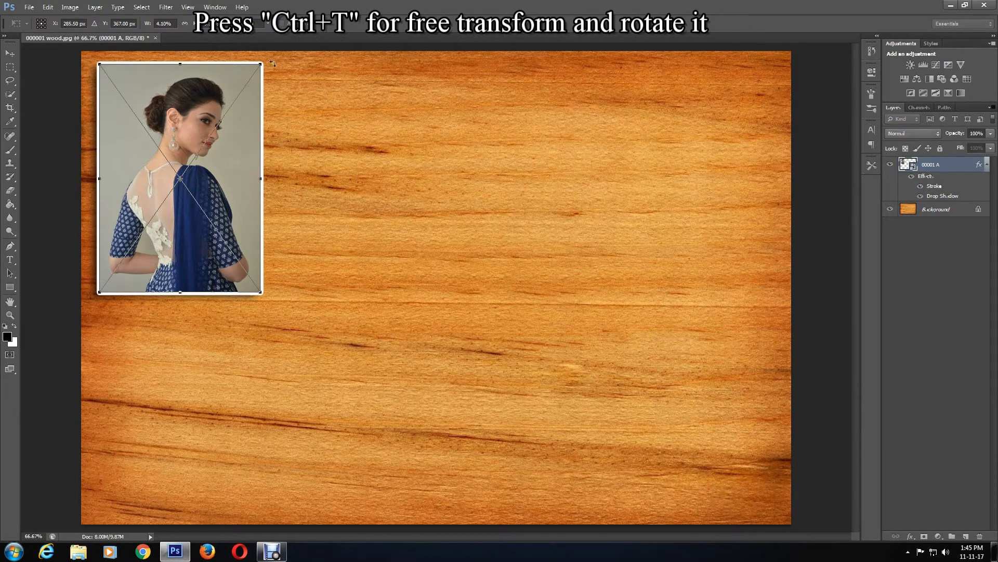
{"action": "left_click_drag", "start_coordinate": [261, 63], "coordinate": [277, 67]}
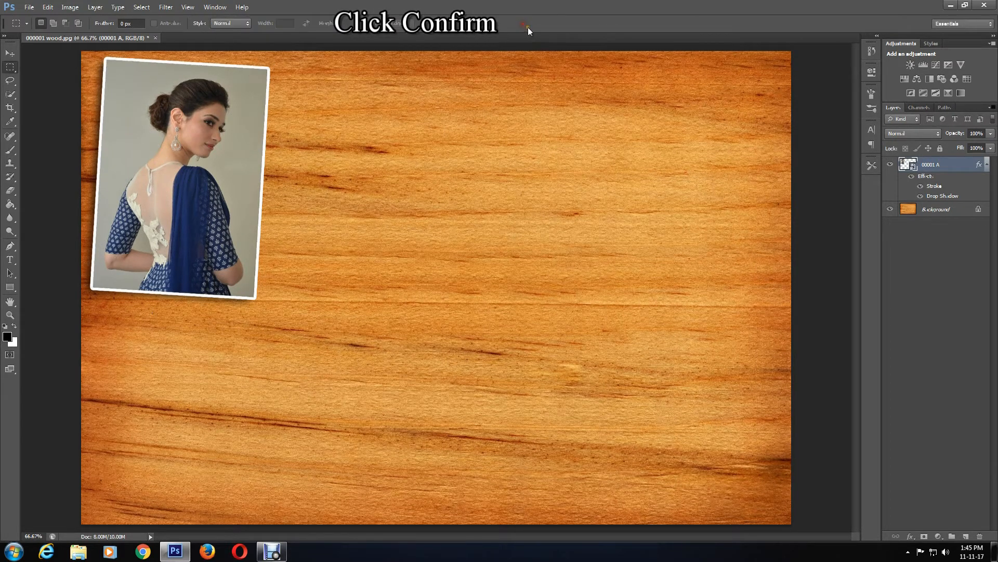
{"action": "right_click", "coordinate": [930, 164]}
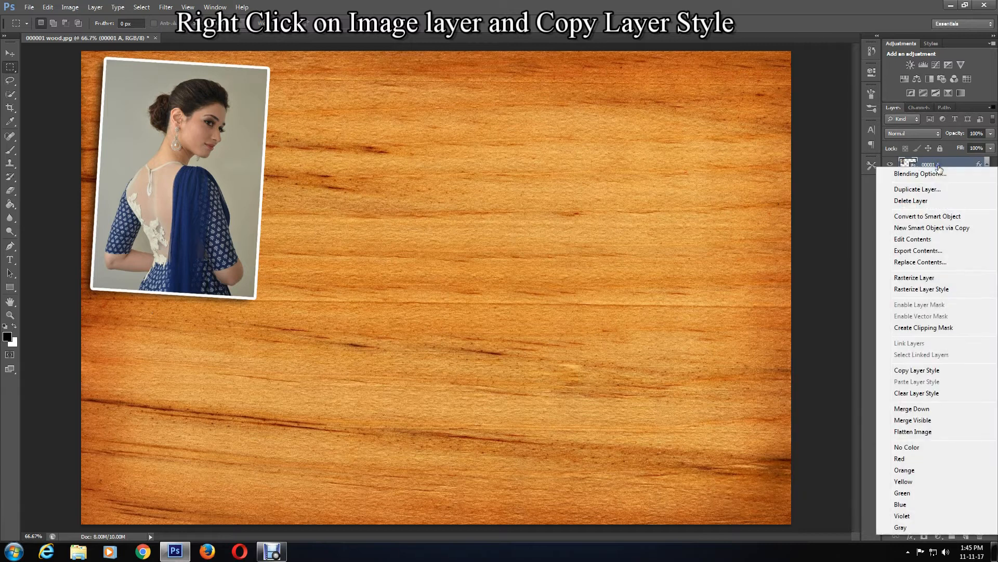
{"action": "mouse_move", "coordinate": [917, 369]}
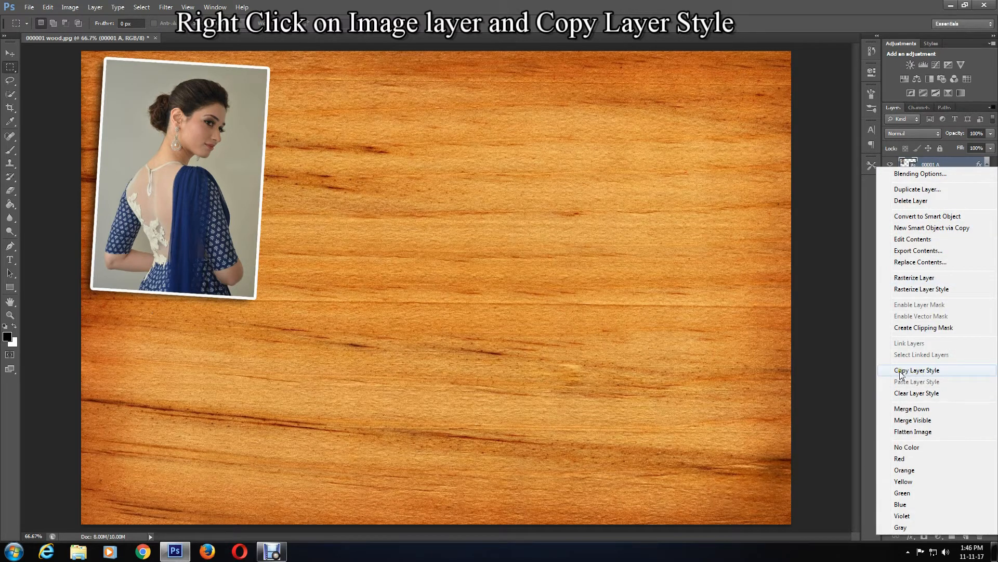
{"action": "left_click", "coordinate": [917, 370]}
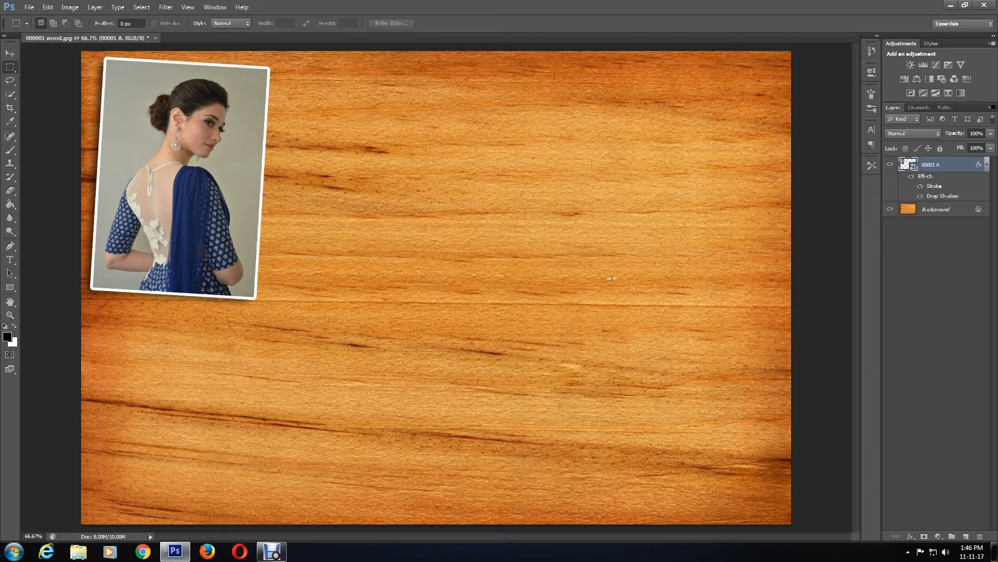
Place the seated woman photo and shrink it beside the portrait.
{"action": "left_click", "coordinate": [28, 7]}
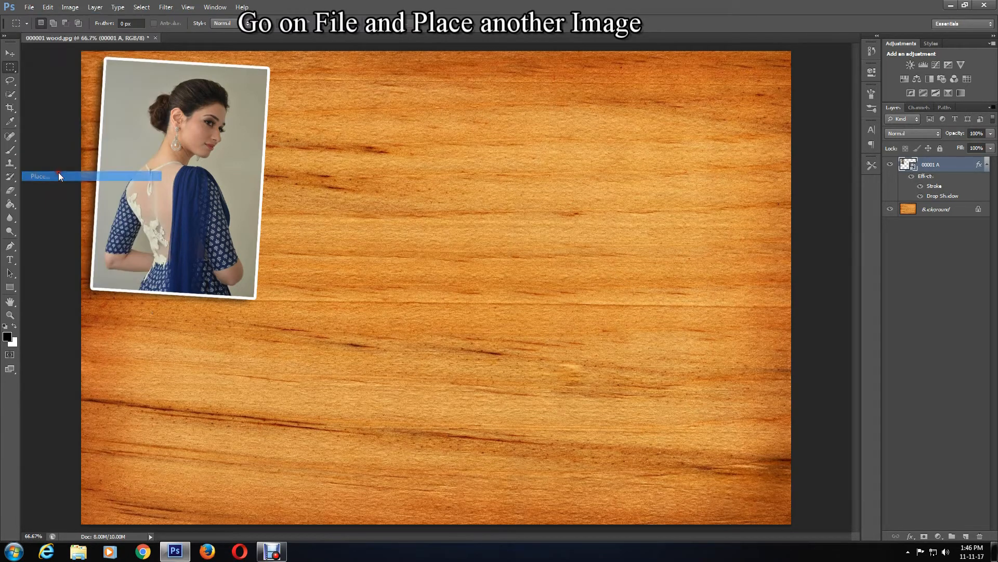
{"action": "left_click", "coordinate": [40, 176]}
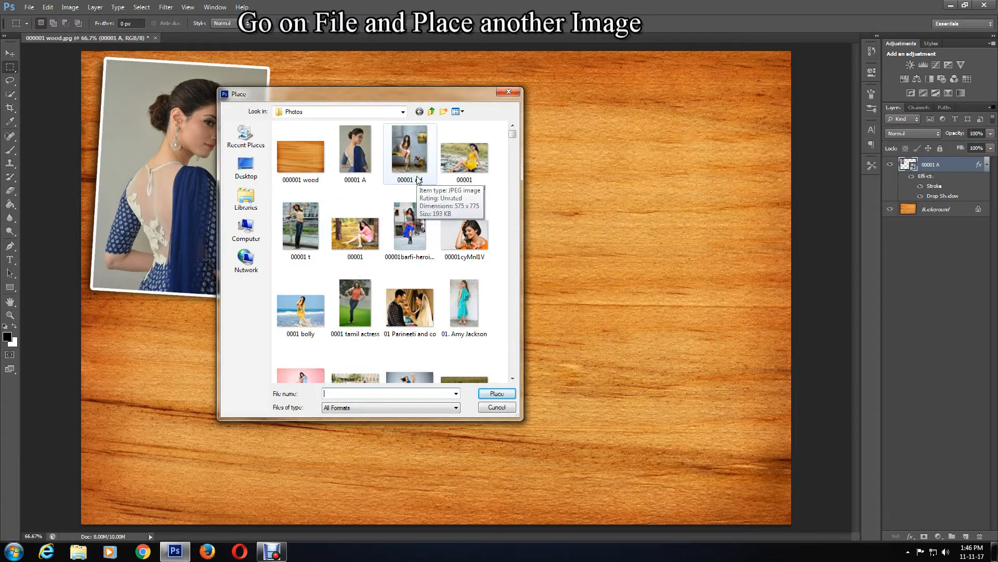
{"action": "left_click", "coordinate": [496, 393]}
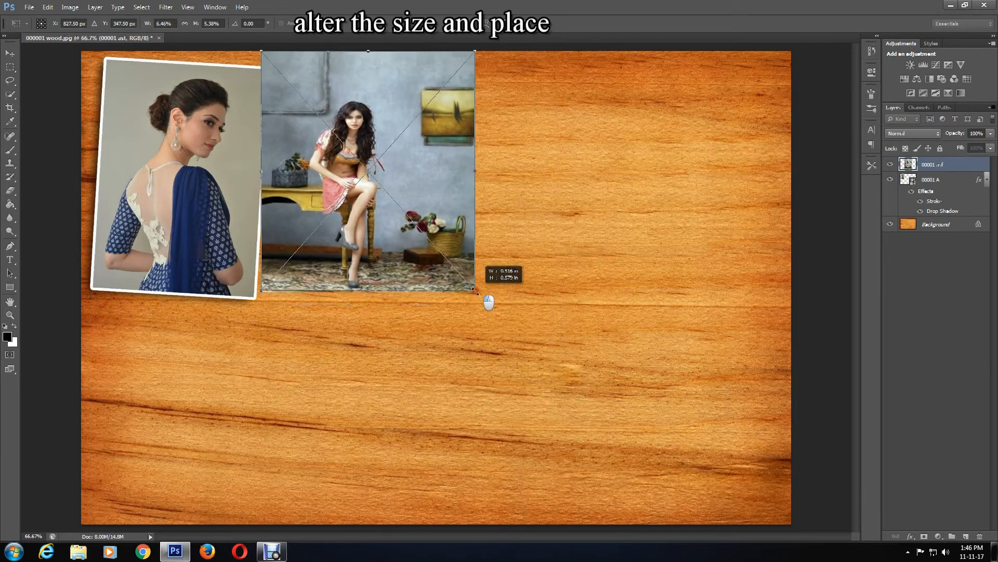
{"action": "left_click_drag", "start_coordinate": [475, 290], "coordinate": [471, 315]}
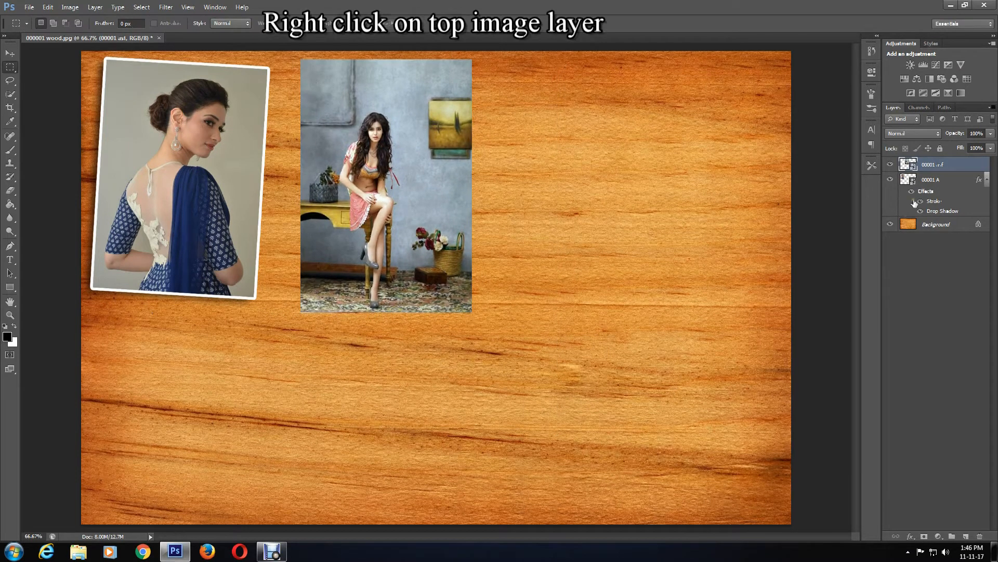
Paste the copied border and drop-shadow layer style onto the seated woman photo.
{"action": "right_click", "coordinate": [934, 164]}
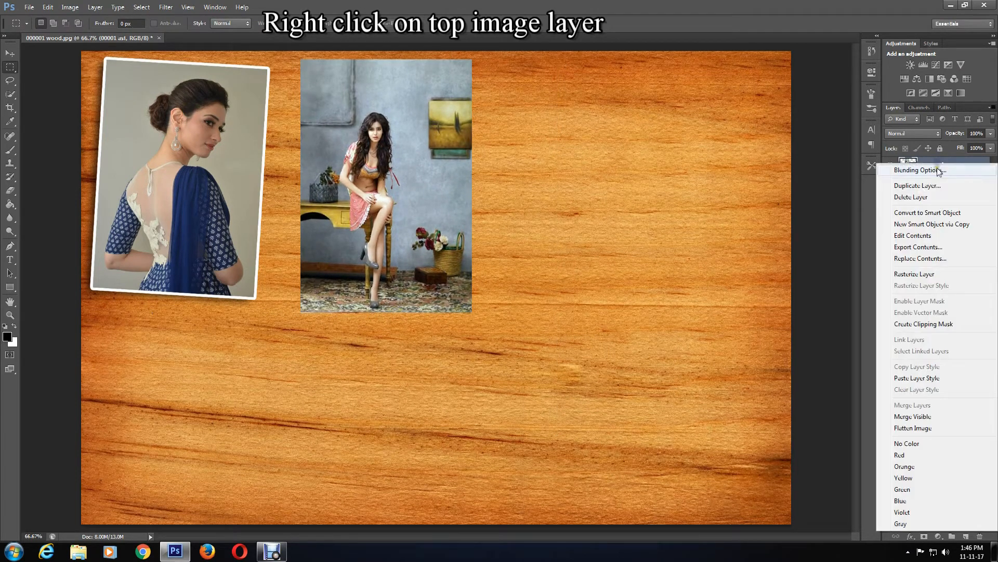
{"action": "mouse_move", "coordinate": [920, 440]}
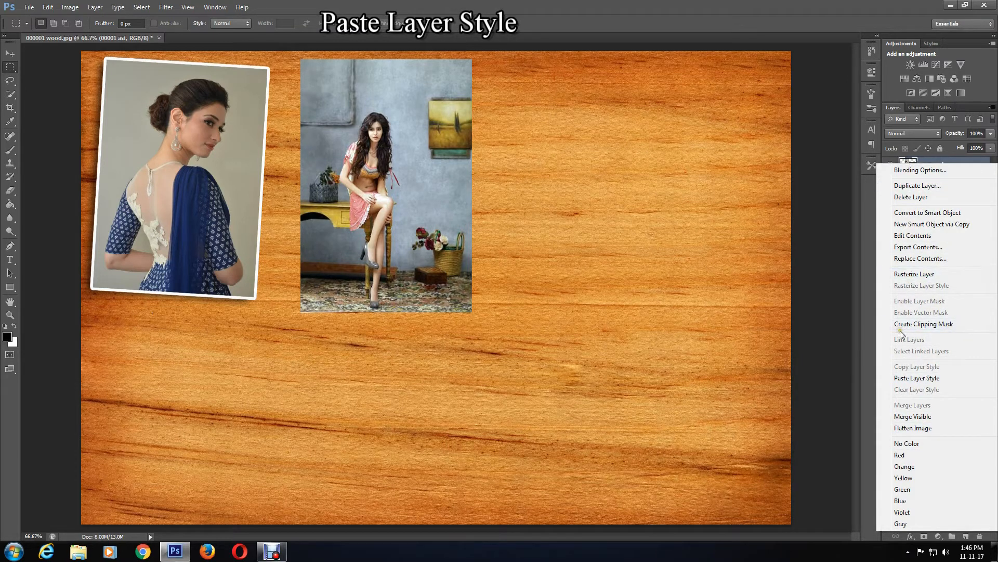
{"action": "mouse_move", "coordinate": [916, 377]}
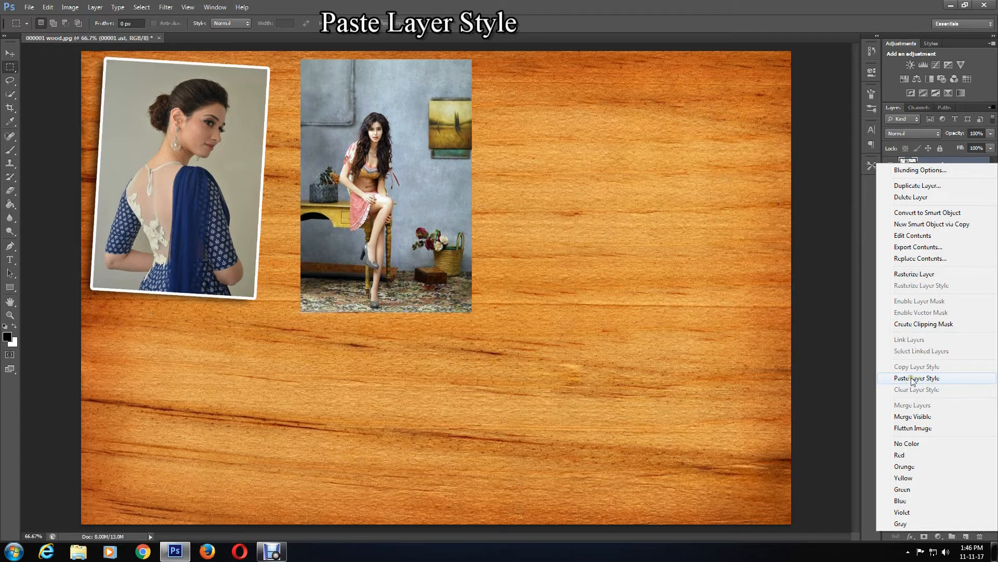
{"action": "left_click", "coordinate": [917, 378]}
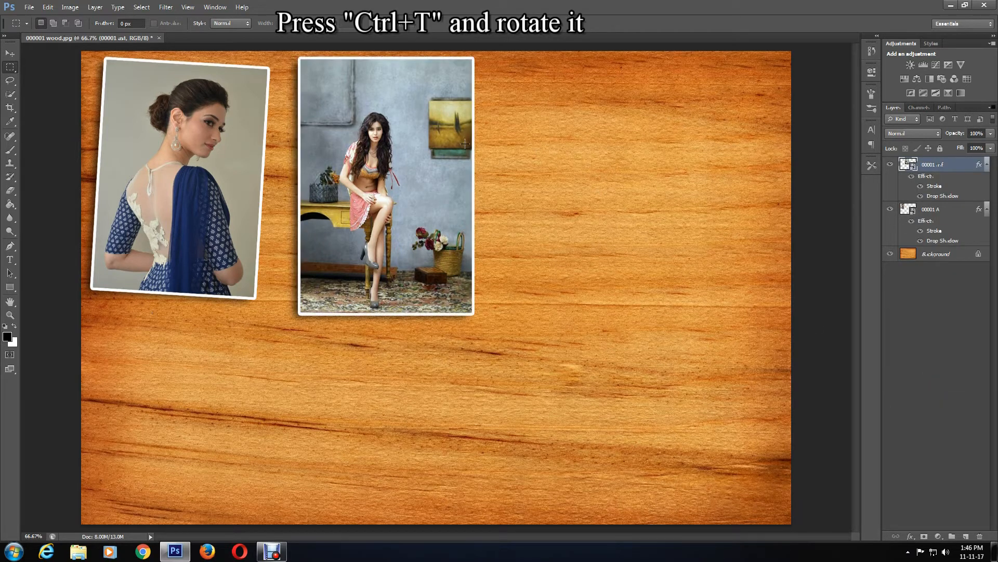
Rotate the seated woman photo about 3.5° clockwise with Ctrl+T.
{"action": "key", "text": "ctrl+t"}
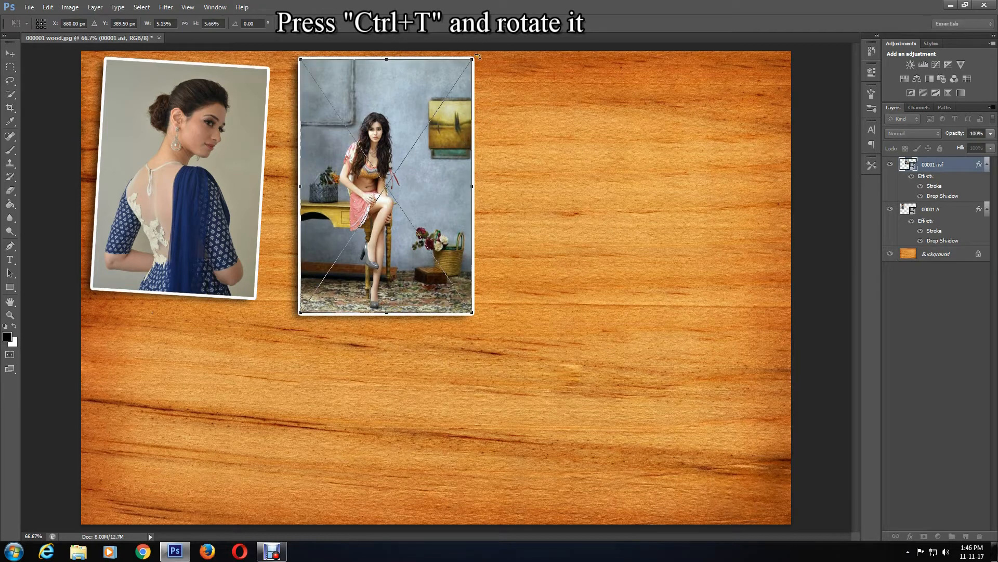
{"action": "left_click_drag", "start_coordinate": [478, 57], "coordinate": [500, 62]}
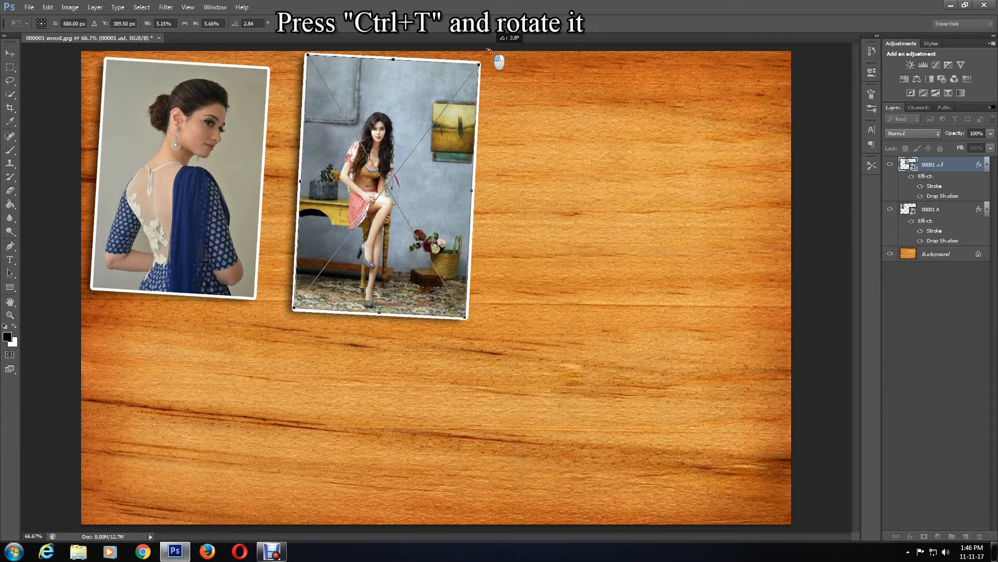
{"action": "left_click_drag", "start_coordinate": [498, 62], "coordinate": [484, 52]}
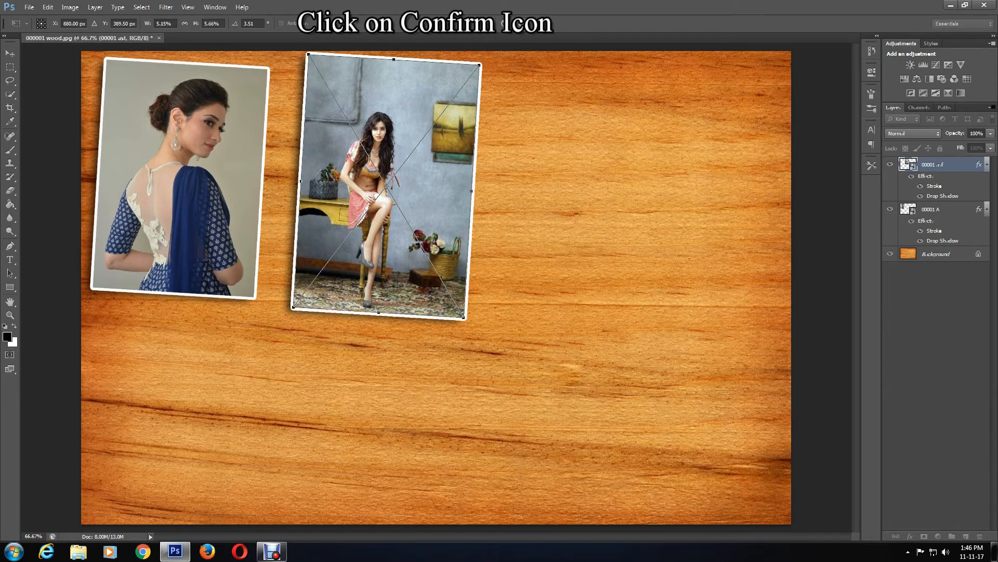
{"action": "mouse_move", "coordinate": [537, 42]}
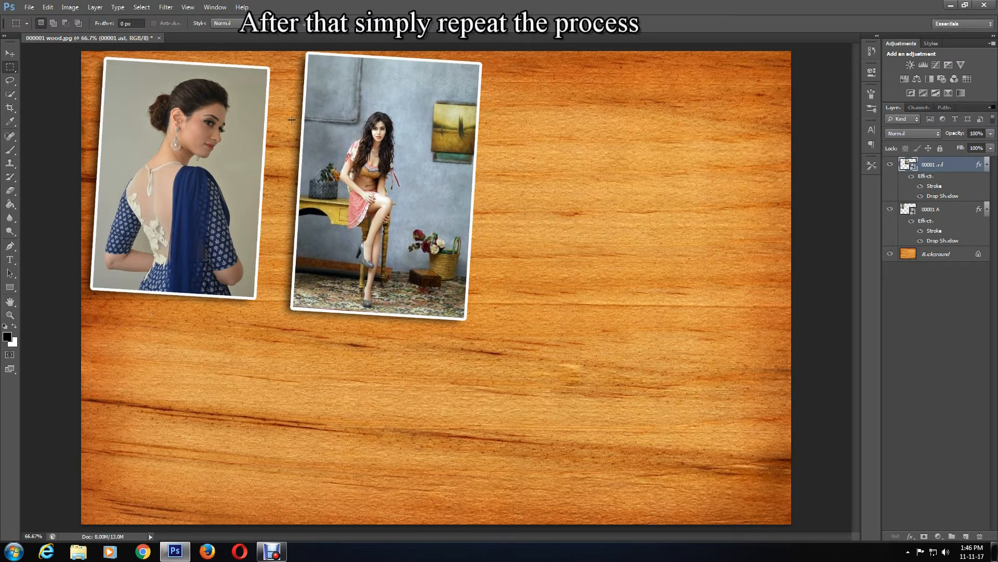
Place the street-scene photo, resize it and move it to the upper right.
{"action": "left_click", "coordinate": [29, 6]}
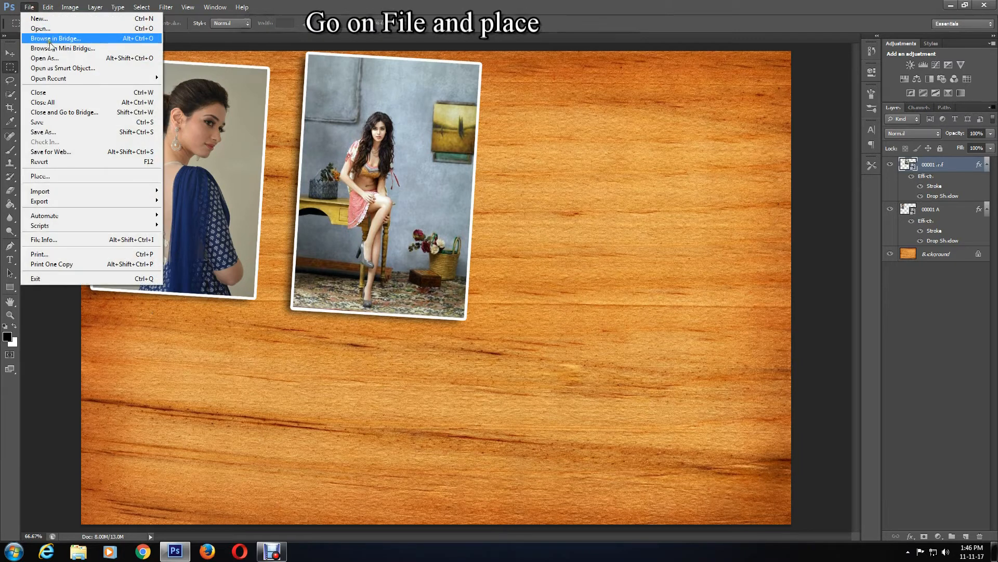
{"action": "left_click", "coordinate": [40, 176]}
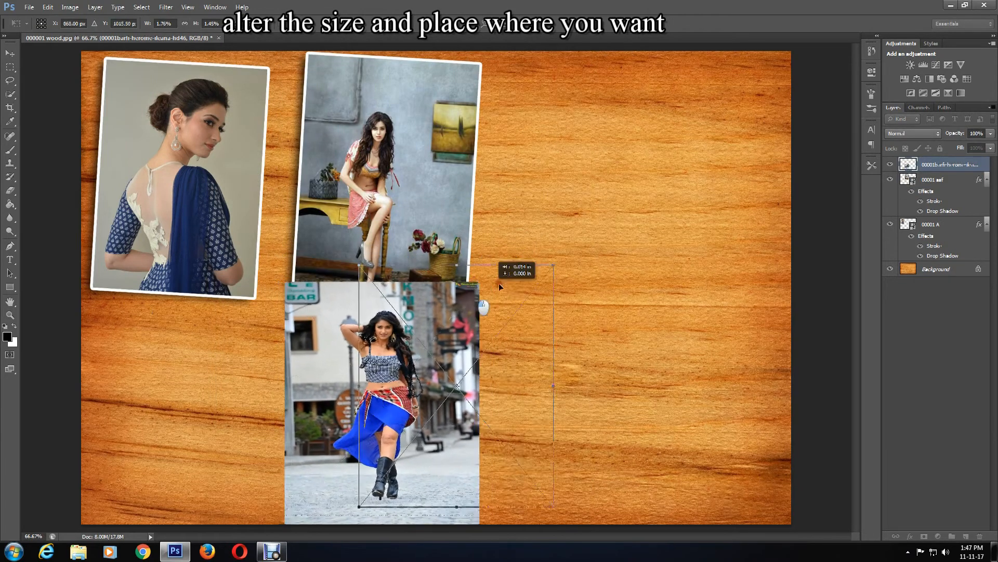
{"action": "left_click_drag", "start_coordinate": [382, 398], "coordinate": [642, 201]}
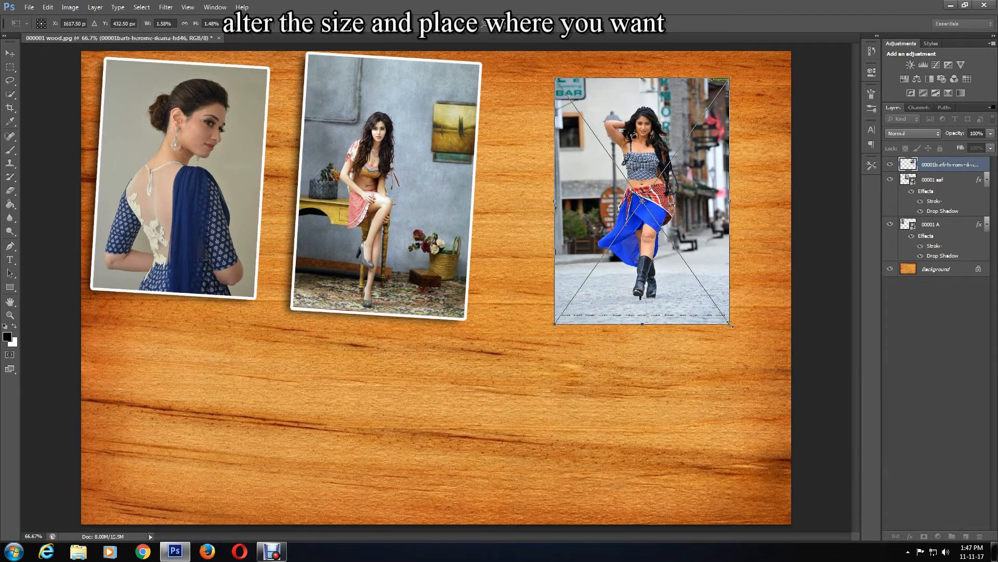
{"action": "left_click_drag", "start_coordinate": [641, 200], "coordinate": [624, 191]}
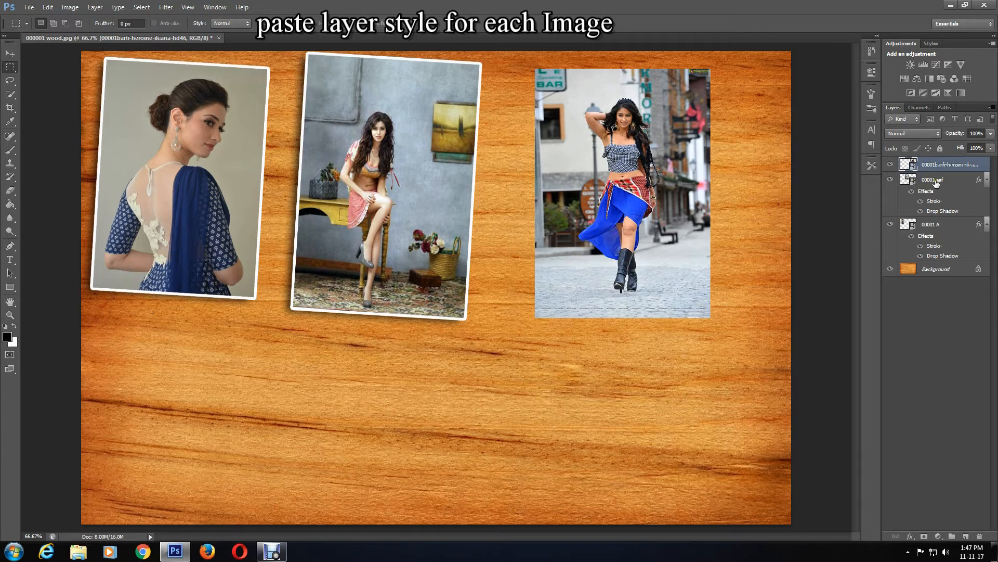
Paste the copied layer style onto the street photo and rotate it slightly clockwise.
{"action": "right_click", "coordinate": [949, 164]}
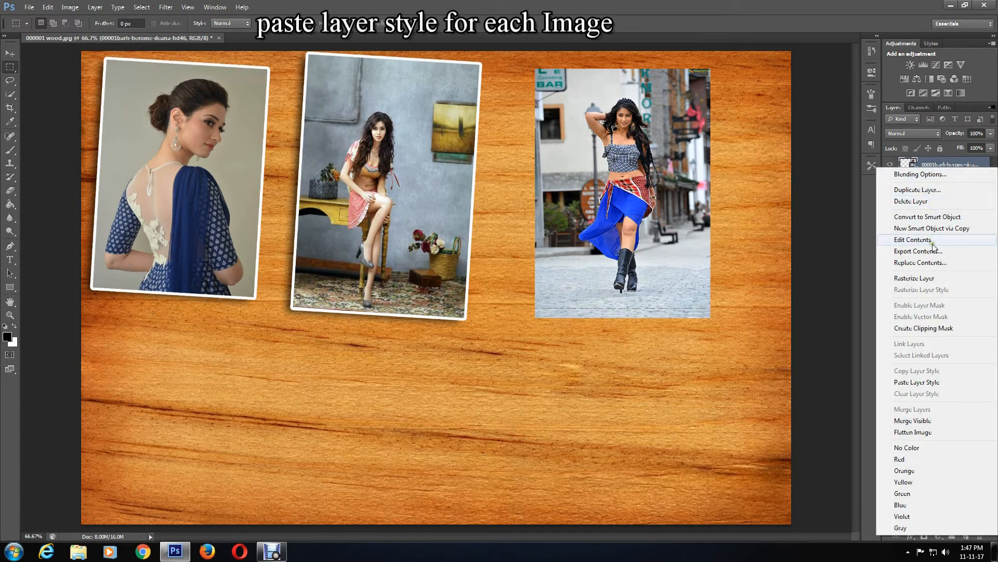
{"action": "mouse_move", "coordinate": [926, 382]}
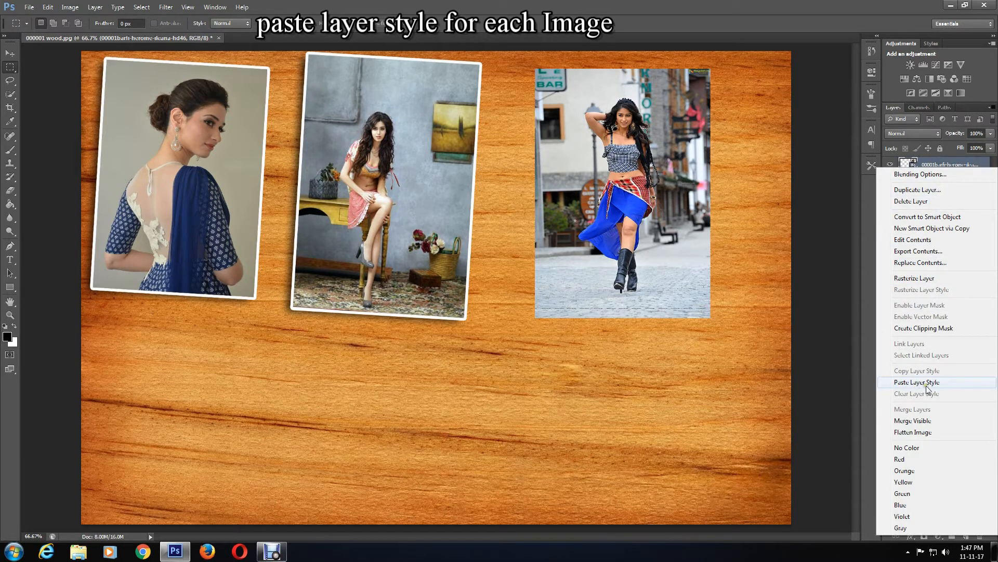
{"action": "left_click", "coordinate": [917, 382]}
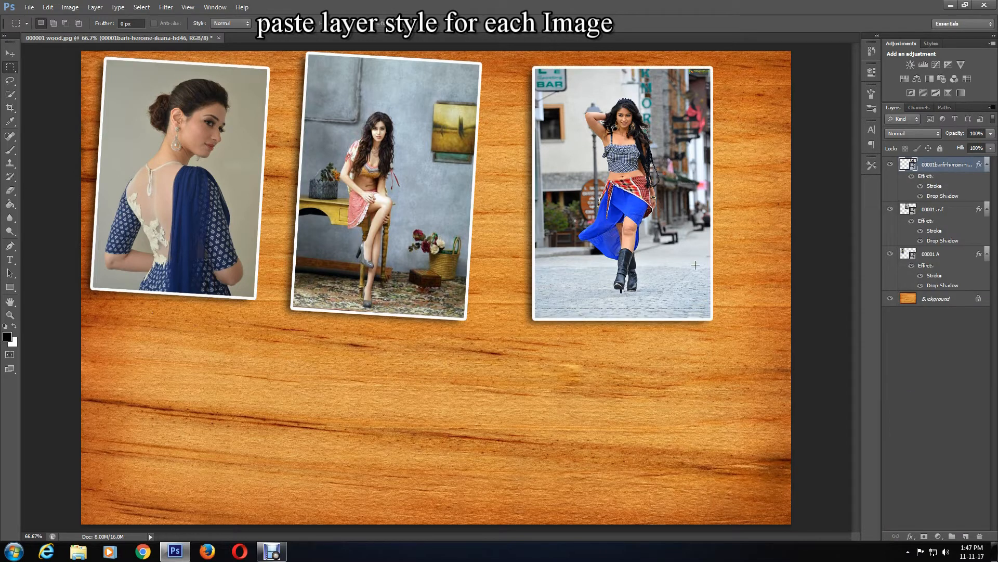
{"action": "key", "text": "ctrl+t"}
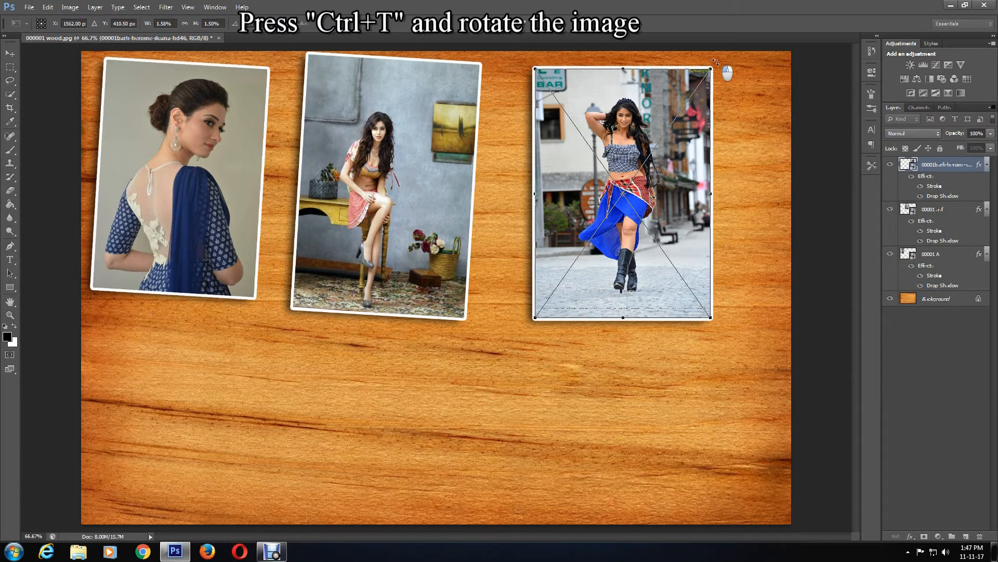
{"action": "left_click_drag", "start_coordinate": [710, 62], "coordinate": [695, 61]}
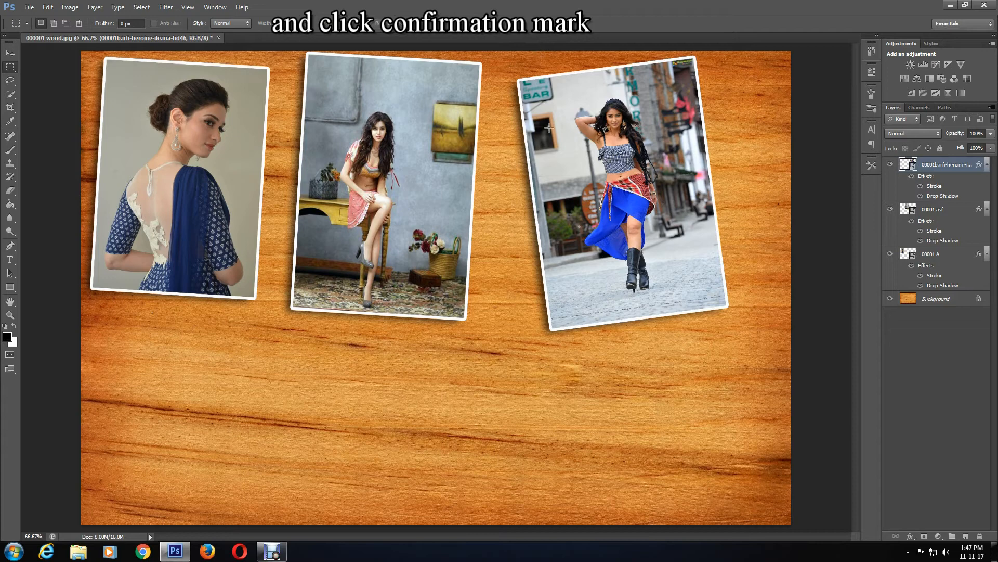
Place the seated woman photo at lower left and paste the border-and-shadow layer style.
{"action": "left_click", "coordinate": [29, 7]}
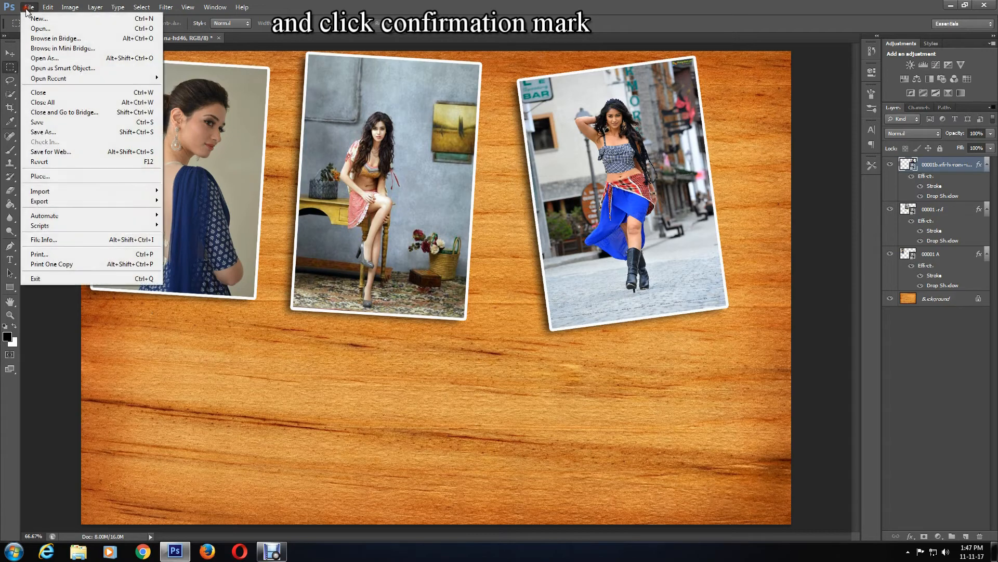
{"action": "left_click", "coordinate": [40, 176]}
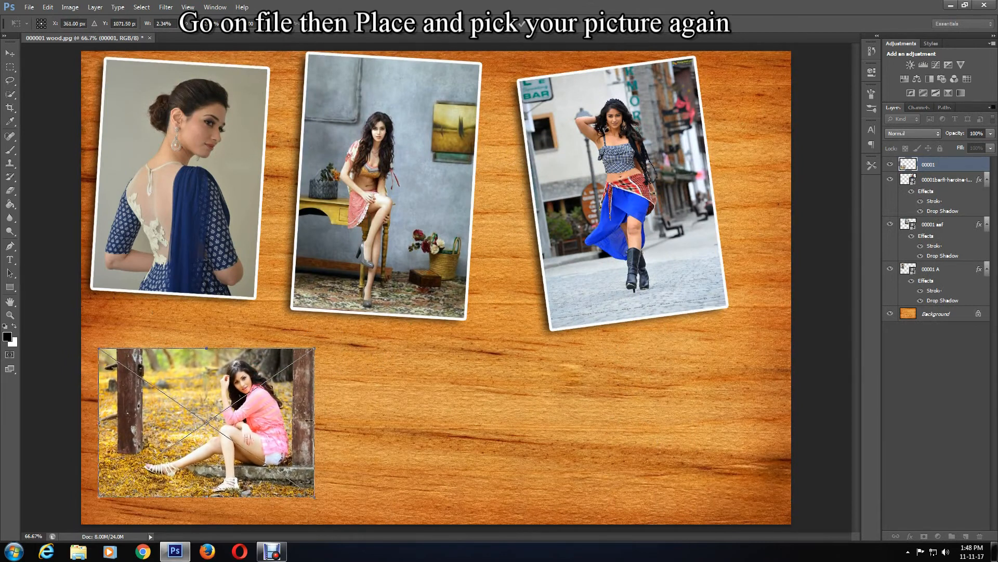
{"action": "right_click", "coordinate": [928, 164]}
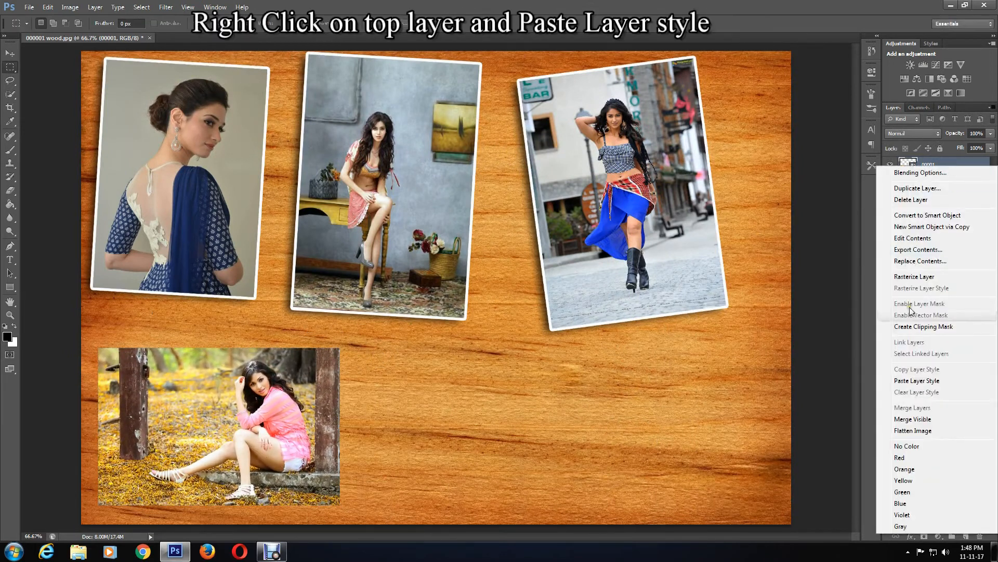
{"action": "mouse_move", "coordinate": [916, 380]}
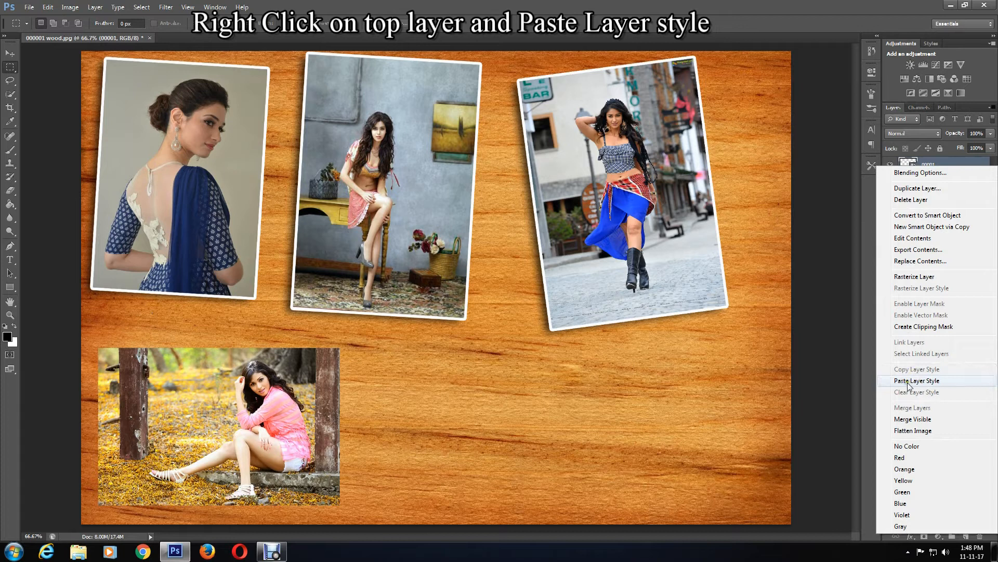
{"action": "left_click", "coordinate": [918, 380]}
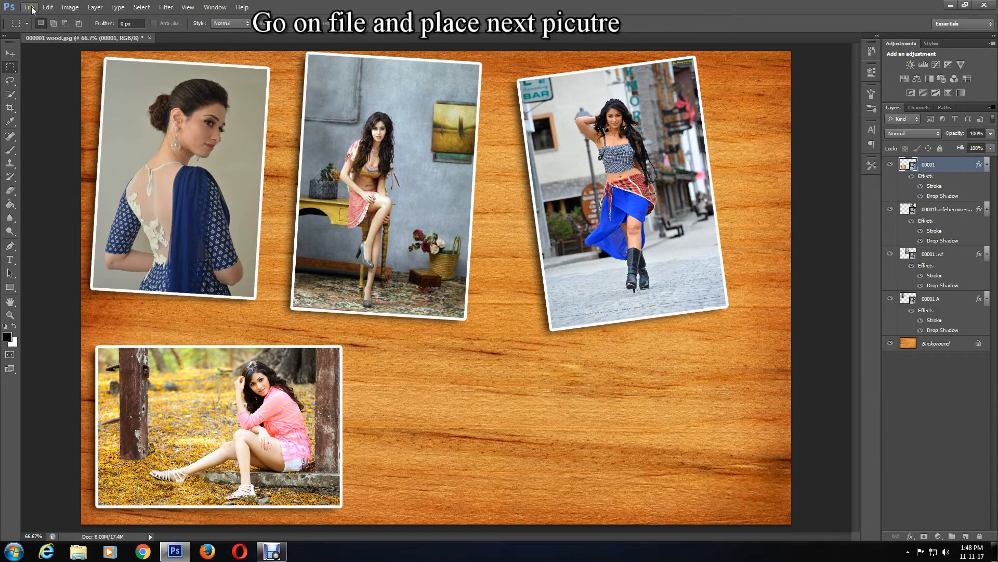
Place the smiling woman in orange at lower right and paste the copied layer style.
{"action": "left_click", "coordinate": [28, 7]}
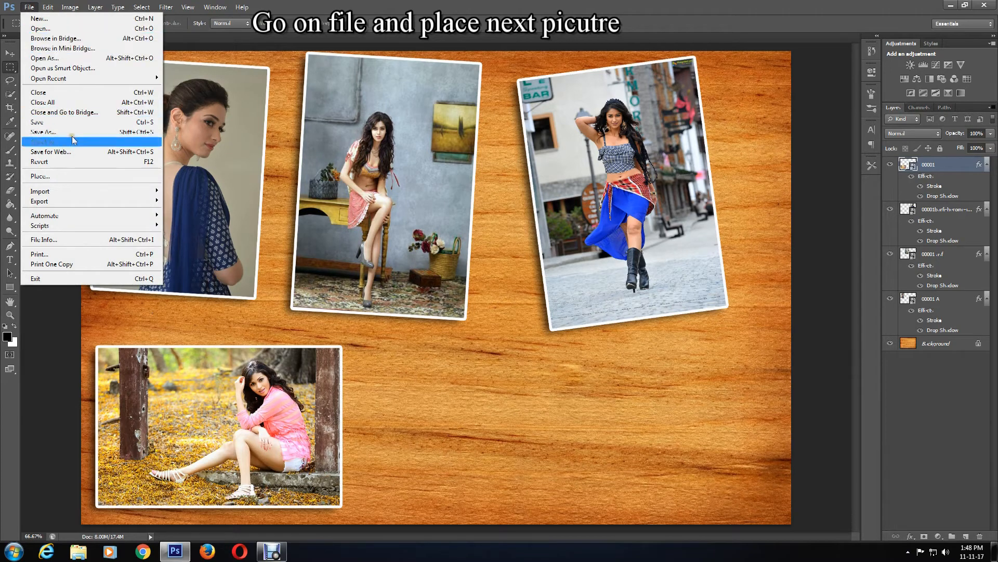
{"action": "left_click", "coordinate": [40, 176]}
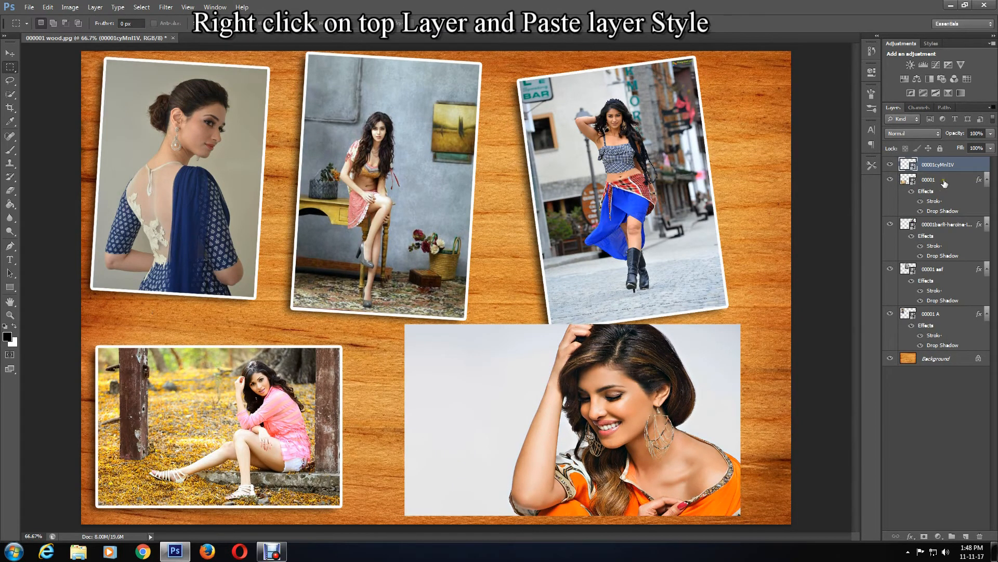
{"action": "right_click", "coordinate": [937, 164]}
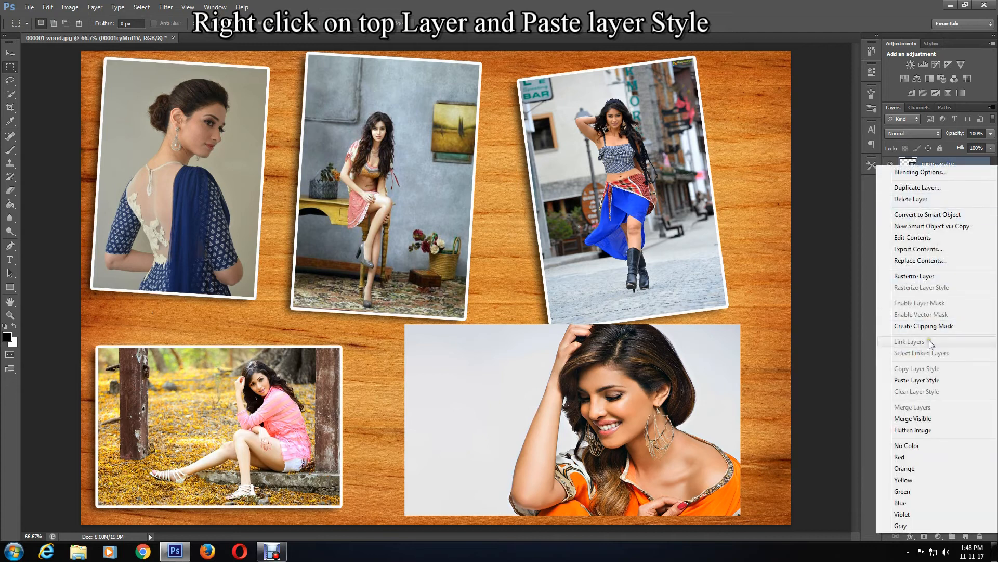
{"action": "left_click", "coordinate": [916, 379]}
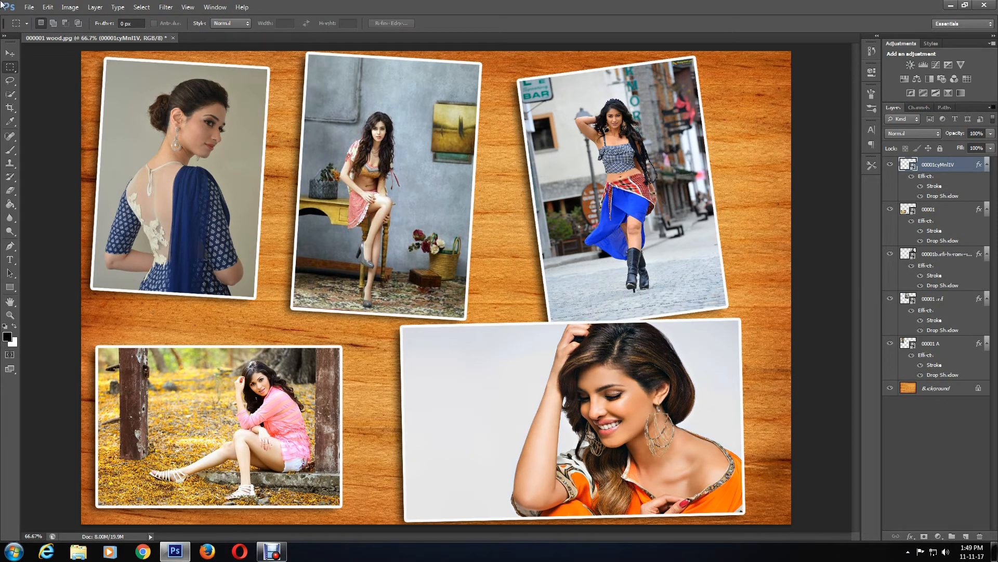
Save the collage to the Desktop as a JPEG at Quality 12 Maximum.
{"action": "left_click", "coordinate": [29, 6]}
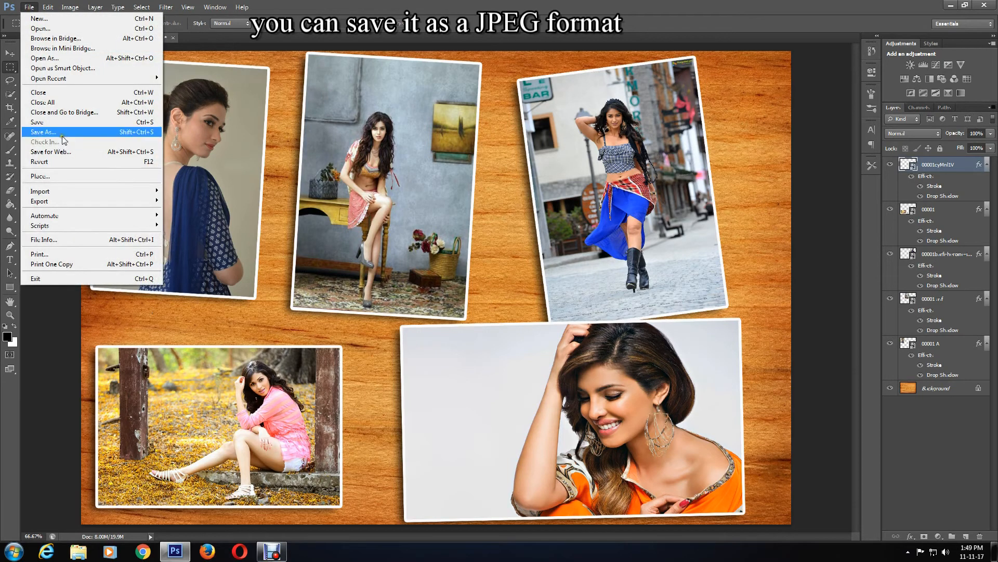
{"action": "left_click", "coordinate": [42, 132]}
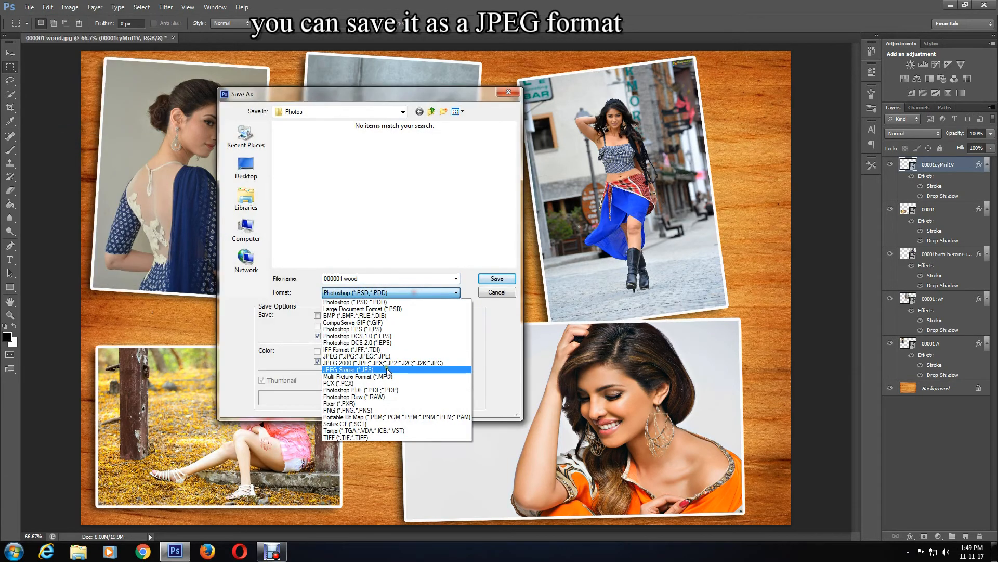
{"action": "mouse_move", "coordinate": [356, 355]}
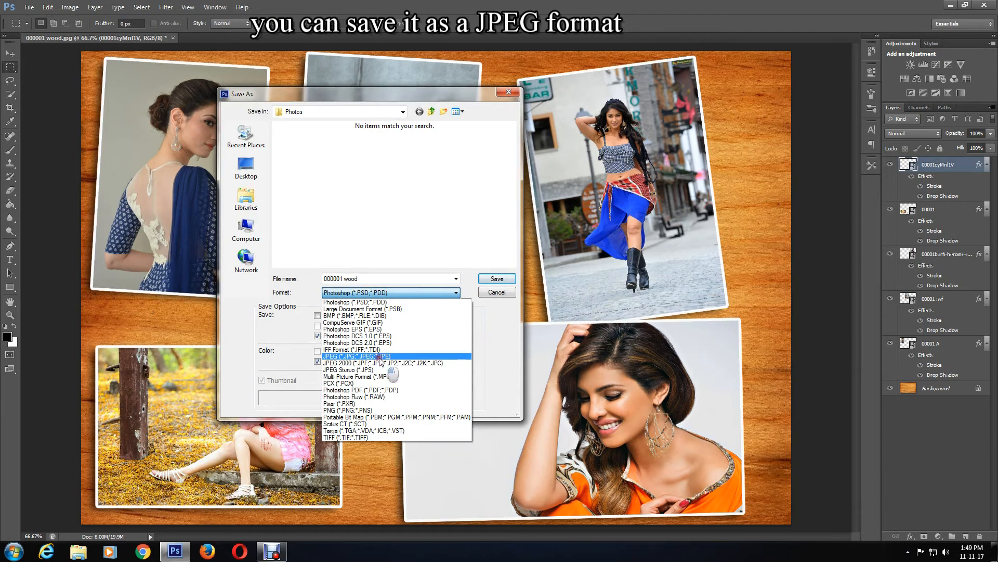
{"action": "left_click", "coordinate": [357, 356]}
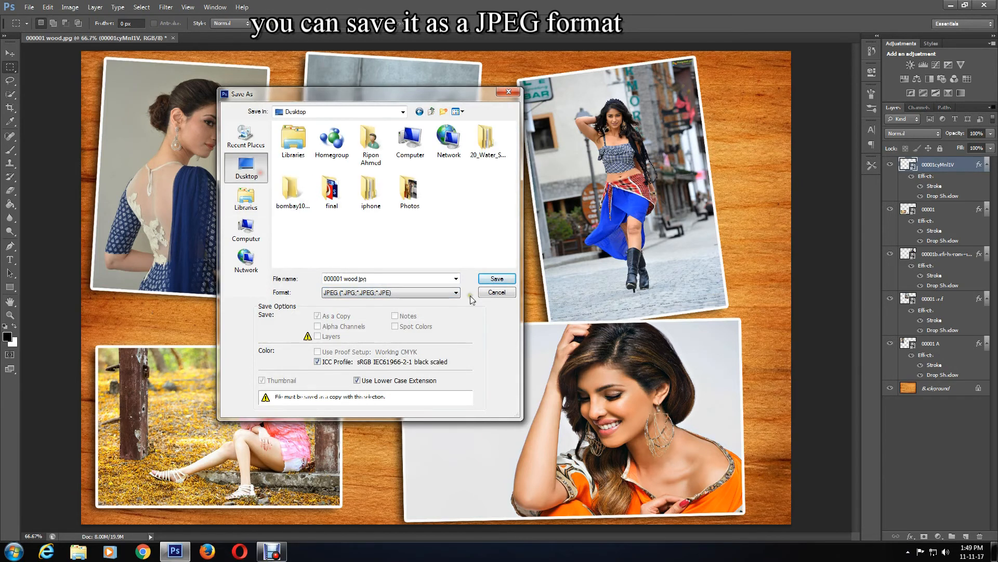
{"action": "left_click", "coordinate": [496, 278]}
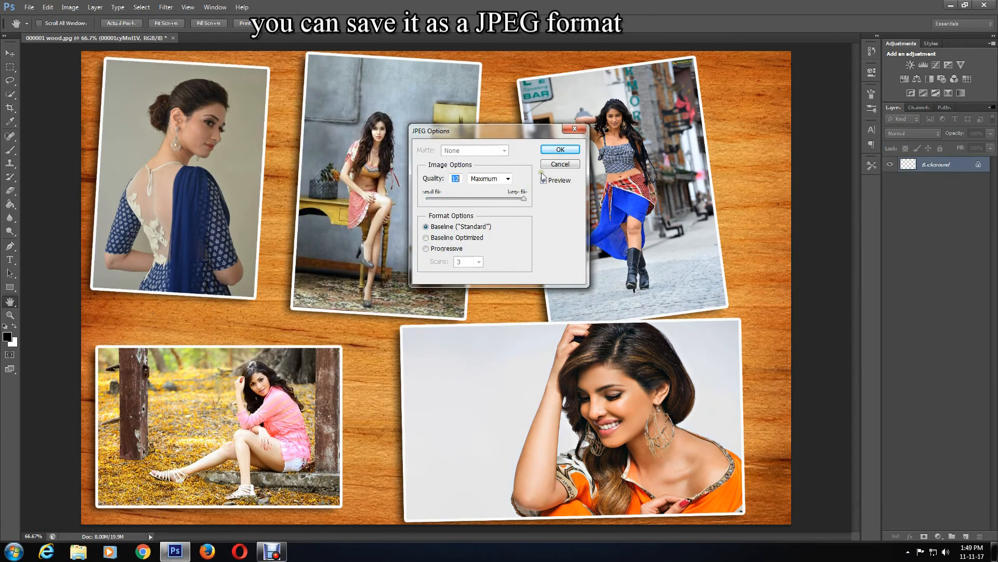
{"action": "left_click", "coordinate": [559, 149]}
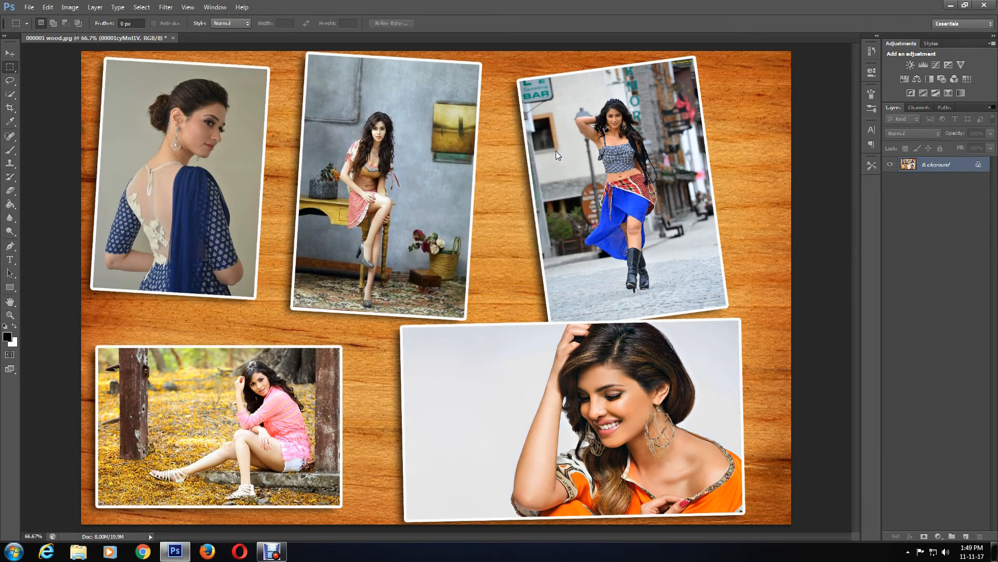